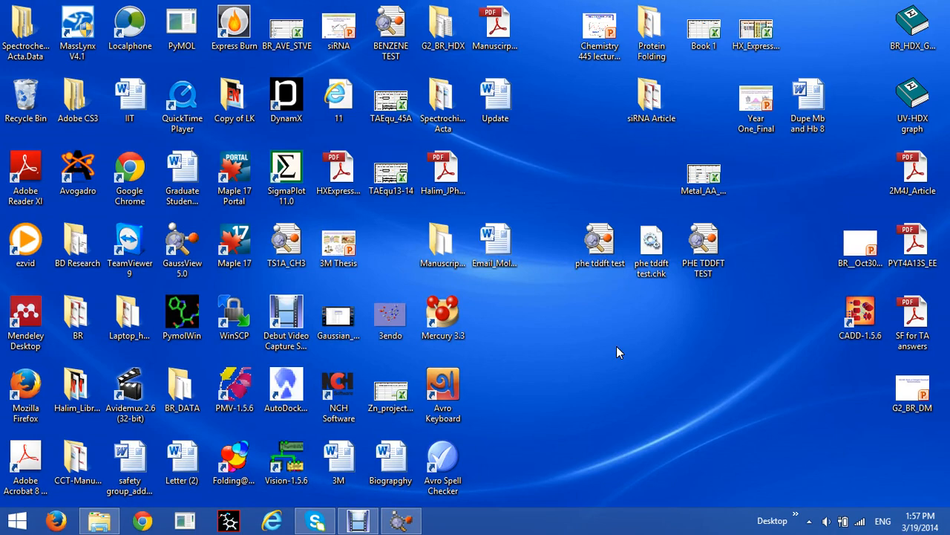
{"action": "mouse_move", "coordinate": [594, 292]}
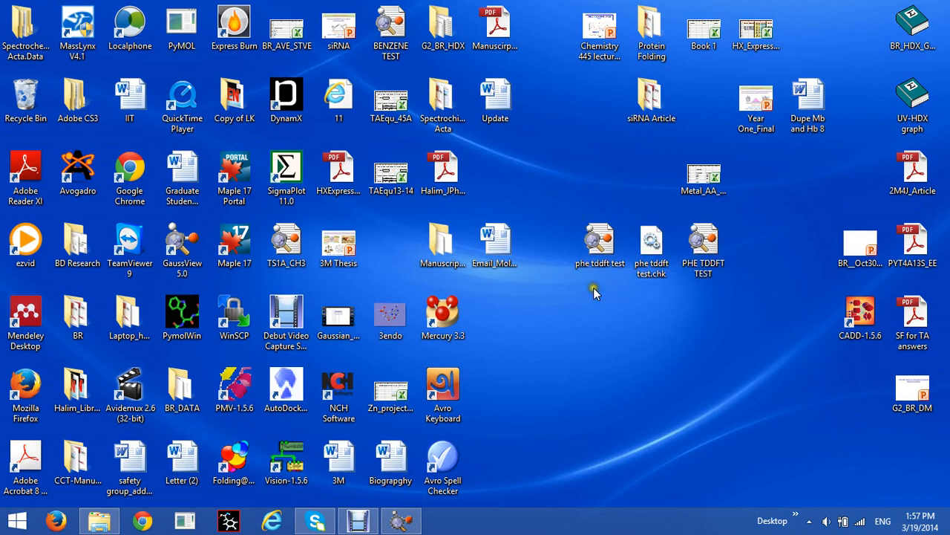
Select the PHE TDDFT TEST file icon on the Desktop behind GaussView.
{"action": "left_click", "coordinate": [600, 244]}
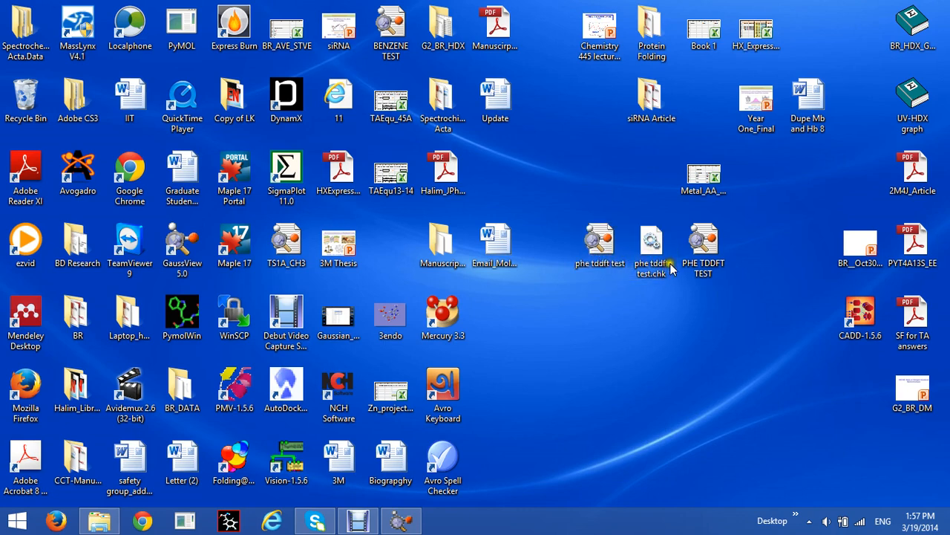
{"action": "left_click", "coordinate": [704, 249]}
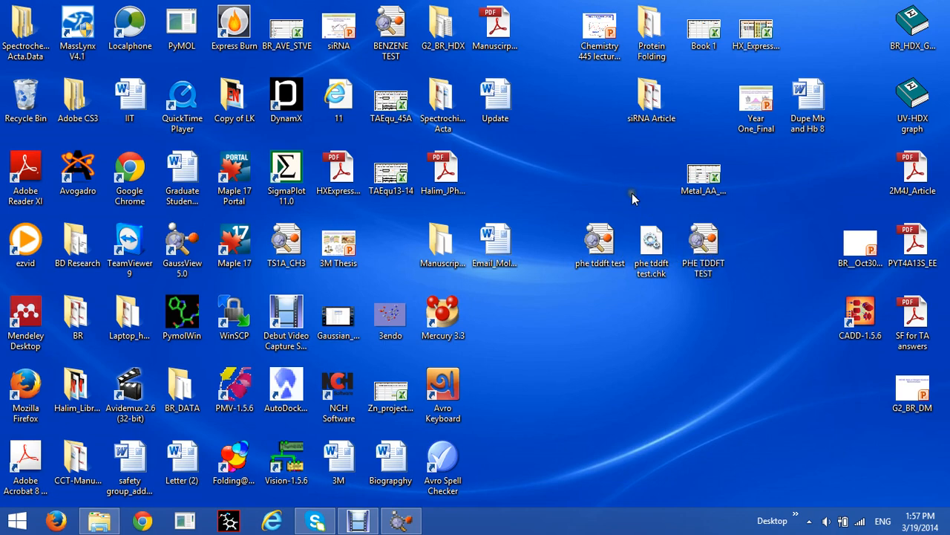
{"action": "mouse_move", "coordinate": [591, 279]}
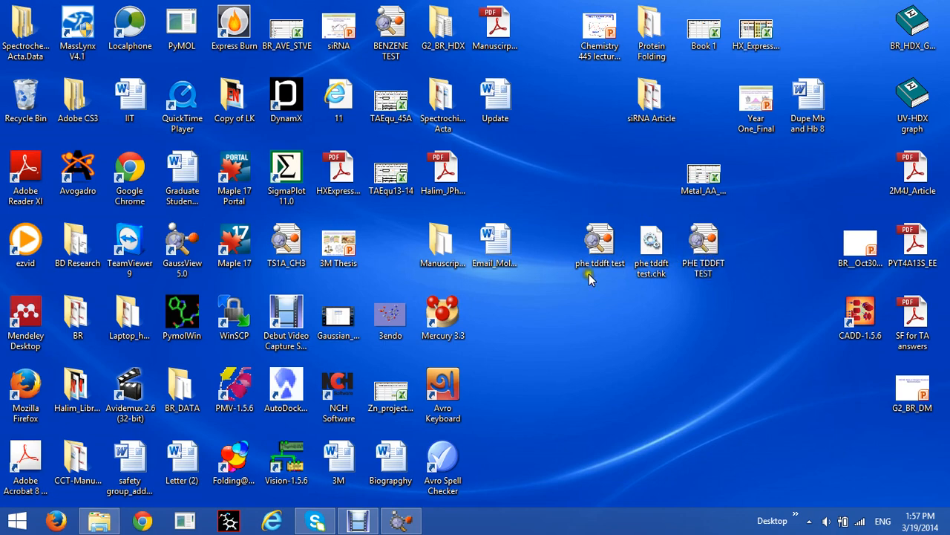
{"action": "left_click", "coordinate": [650, 245]}
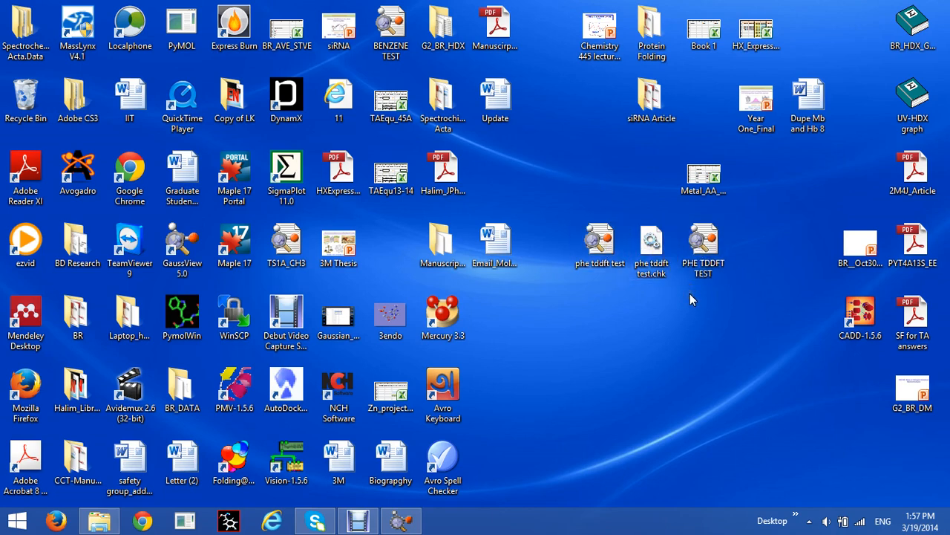
{"action": "left_click", "coordinate": [702, 249]}
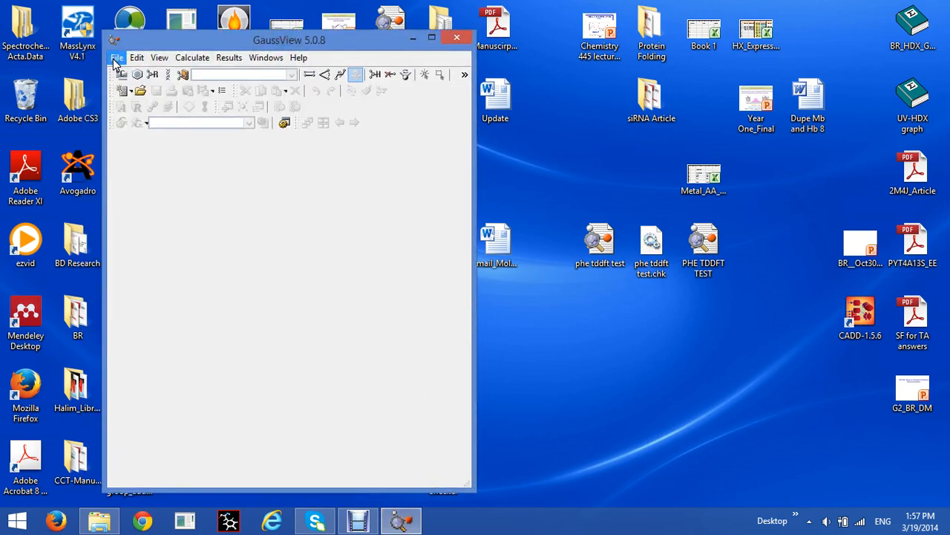
Start File > Open, read as Gaussian Output File, and choose PHE TDDFT TEST.
{"action": "left_click", "coordinate": [117, 56]}
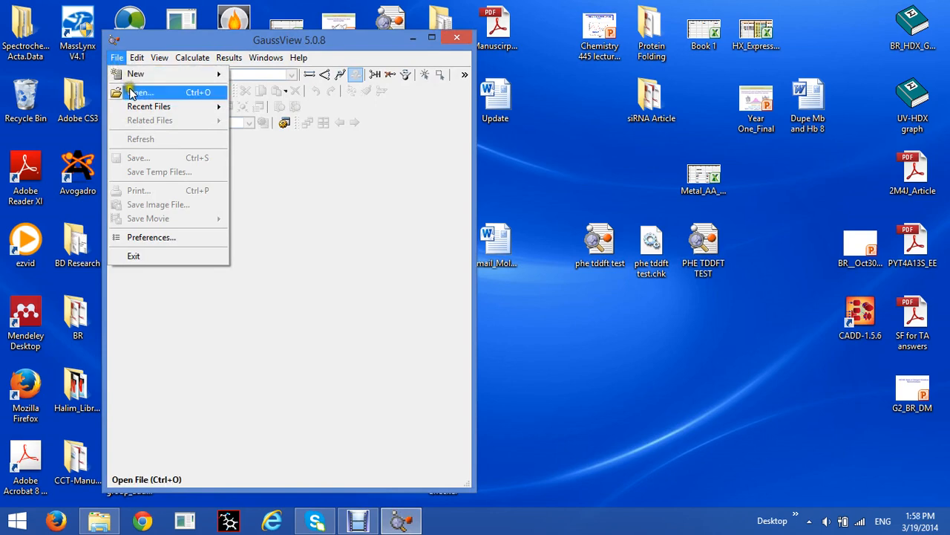
{"action": "left_click", "coordinate": [140, 92]}
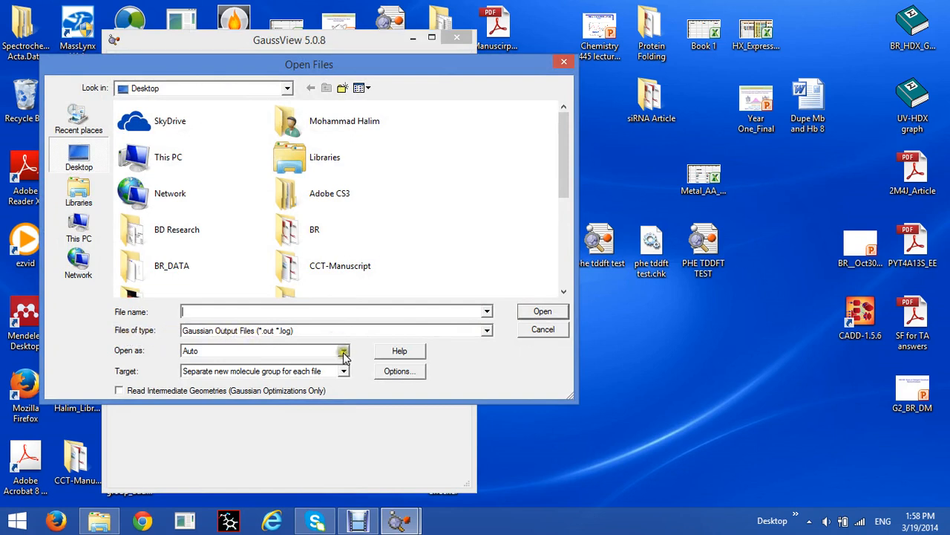
{"action": "left_click", "coordinate": [487, 330]}
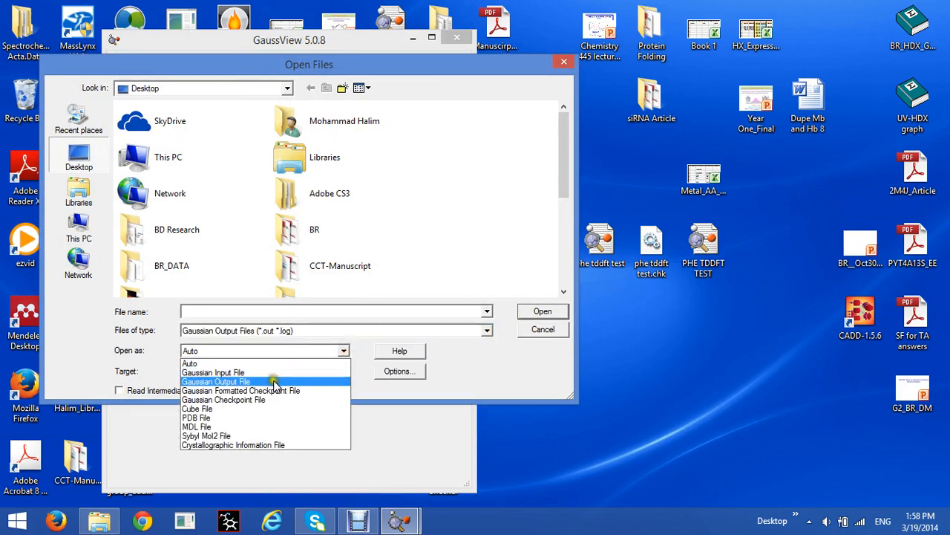
{"action": "left_click", "coordinate": [217, 380]}
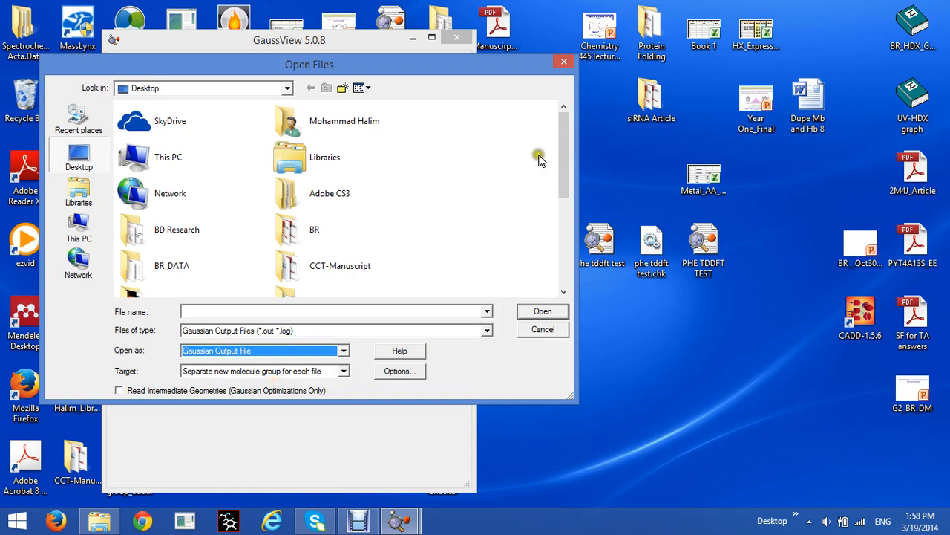
{"action": "scroll", "scroll_direction": "down", "scroll_amount": 3}
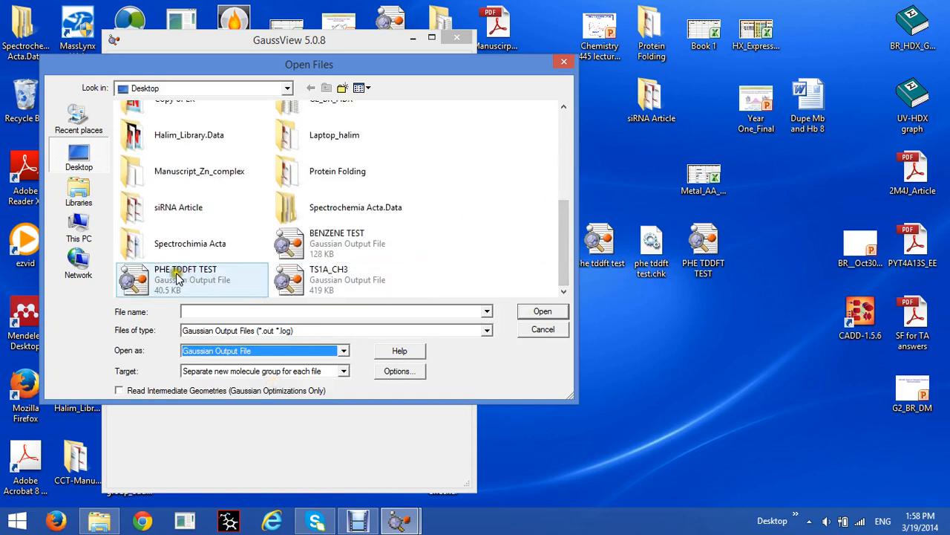
{"action": "mouse_move", "coordinate": [171, 280]}
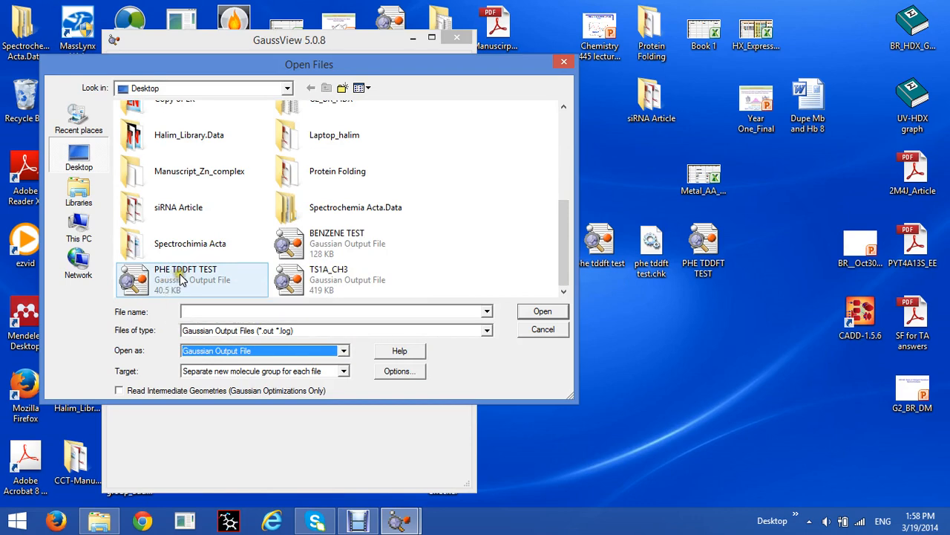
{"action": "left_click", "coordinate": [192, 279]}
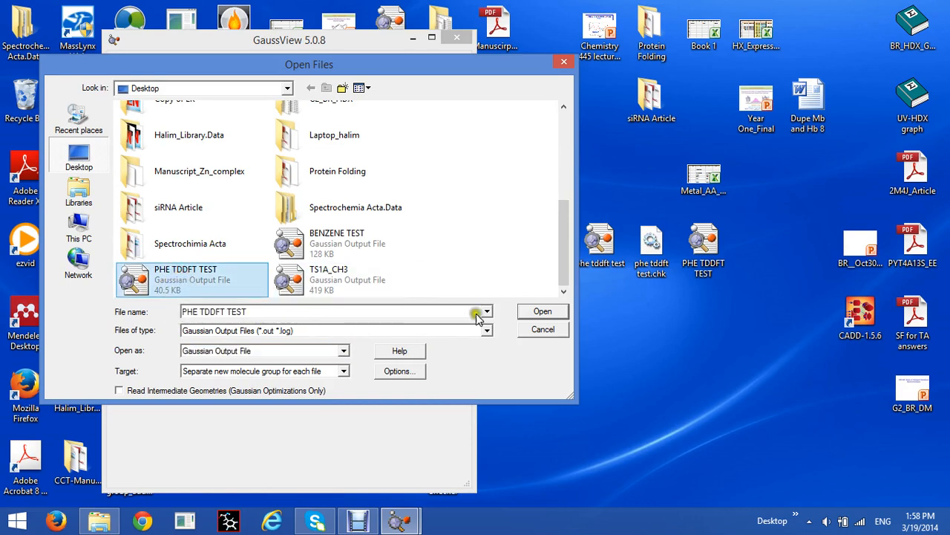
Load PHE TDDFT TEST.LOG and rotate the phenylalanine model slightly.
{"action": "left_click", "coordinate": [542, 312]}
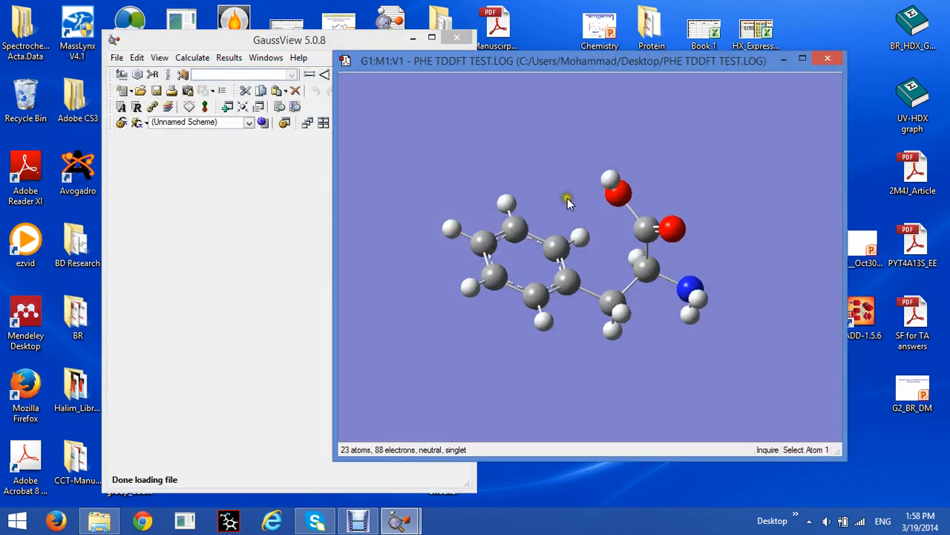
{"action": "left_click_drag", "start_coordinate": [567, 202], "coordinate": [713, 92]}
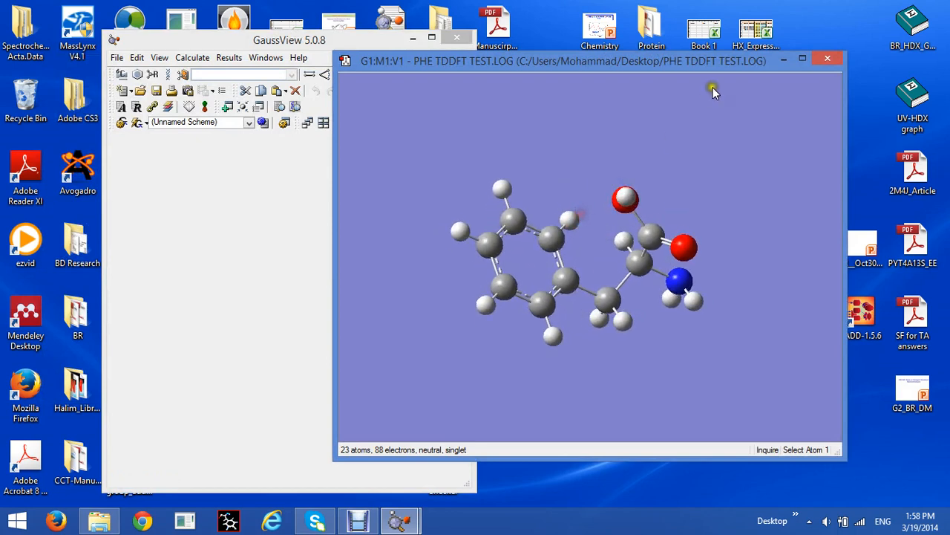
{"action": "mouse_move", "coordinate": [735, 69]}
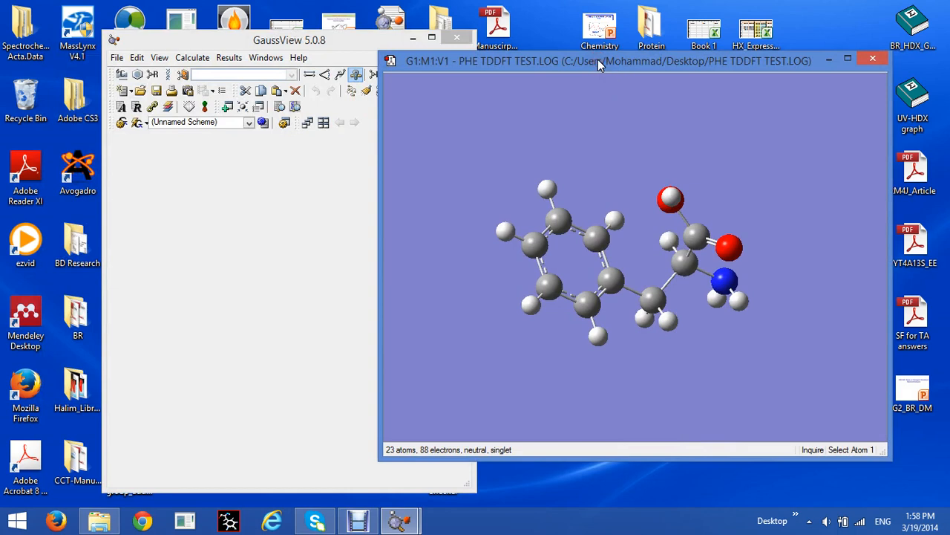
{"action": "mouse_move", "coordinate": [534, 68]}
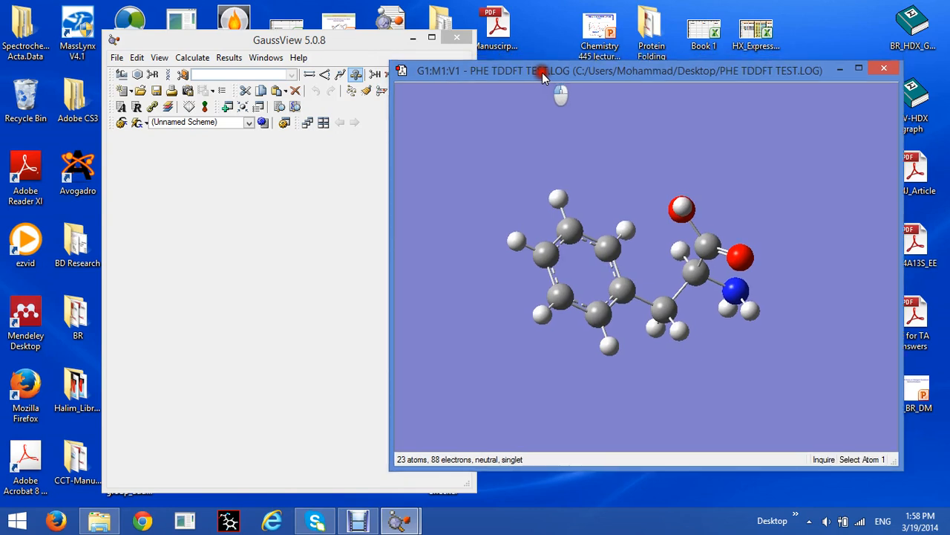
{"action": "mouse_move", "coordinate": [230, 74]}
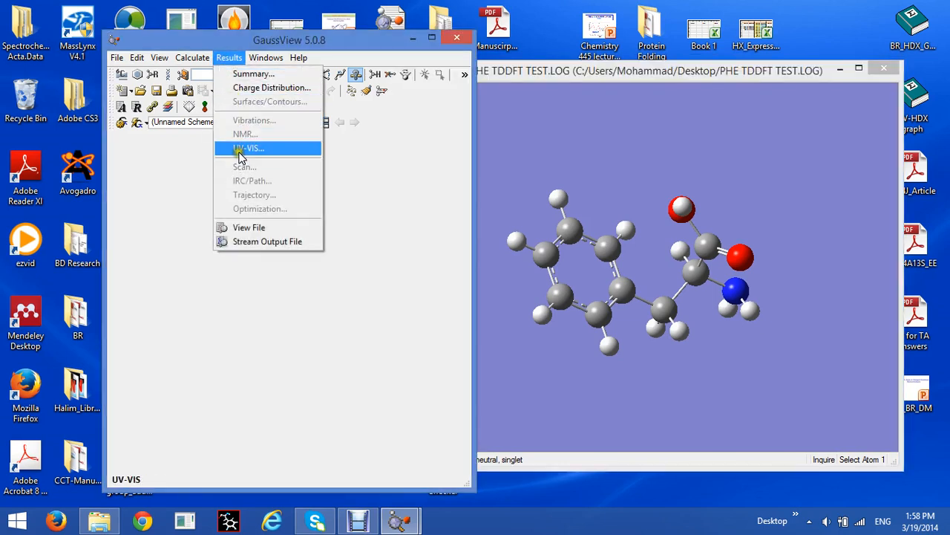
{"action": "mouse_move", "coordinate": [246, 151]}
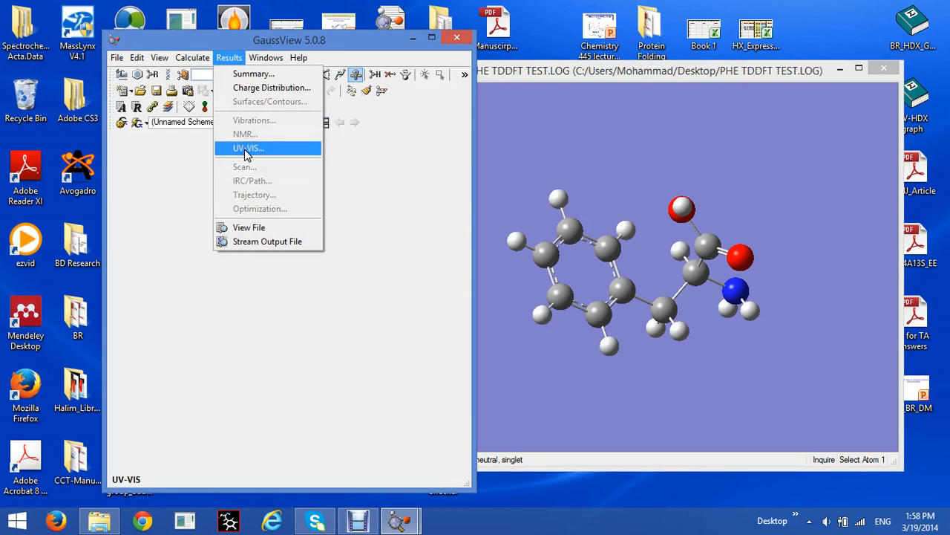
Show the UV-VIS spectrum and move its window left, clear of the molecule.
{"action": "left_click", "coordinate": [248, 148]}
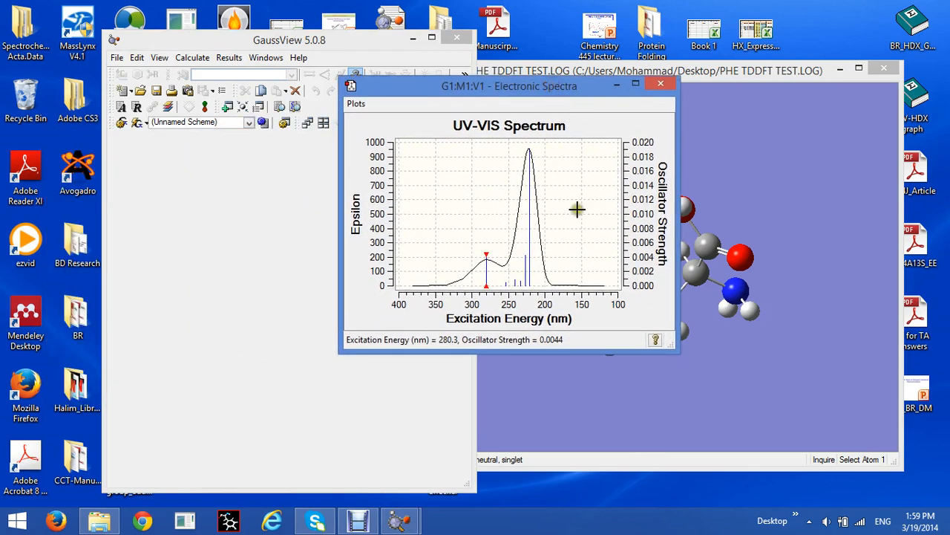
{"action": "mouse_move", "coordinate": [433, 344]}
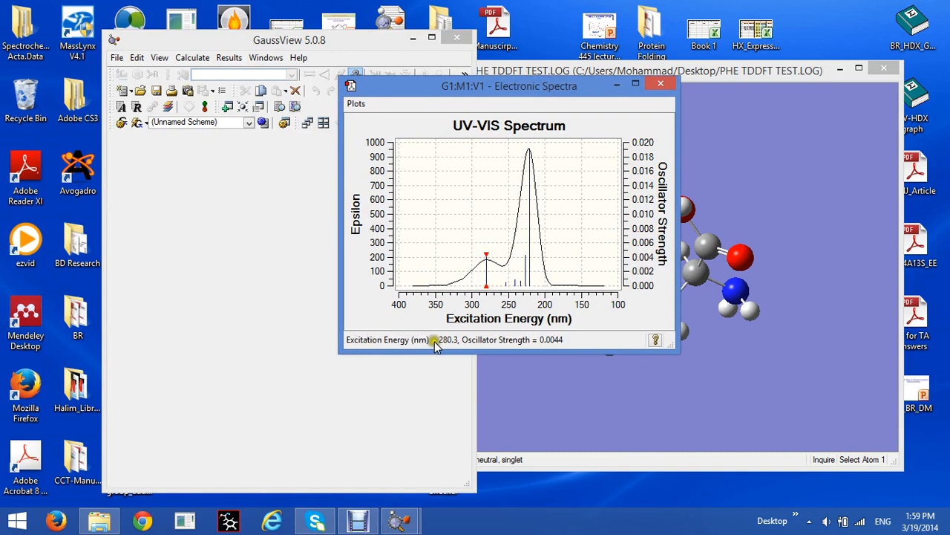
{"action": "mouse_move", "coordinate": [442, 348]}
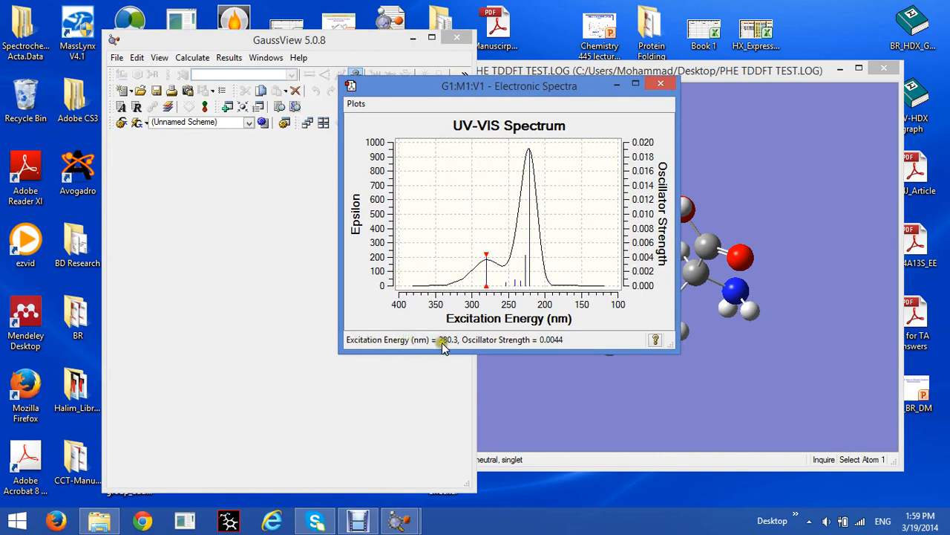
{"action": "mouse_move", "coordinate": [436, 251]}
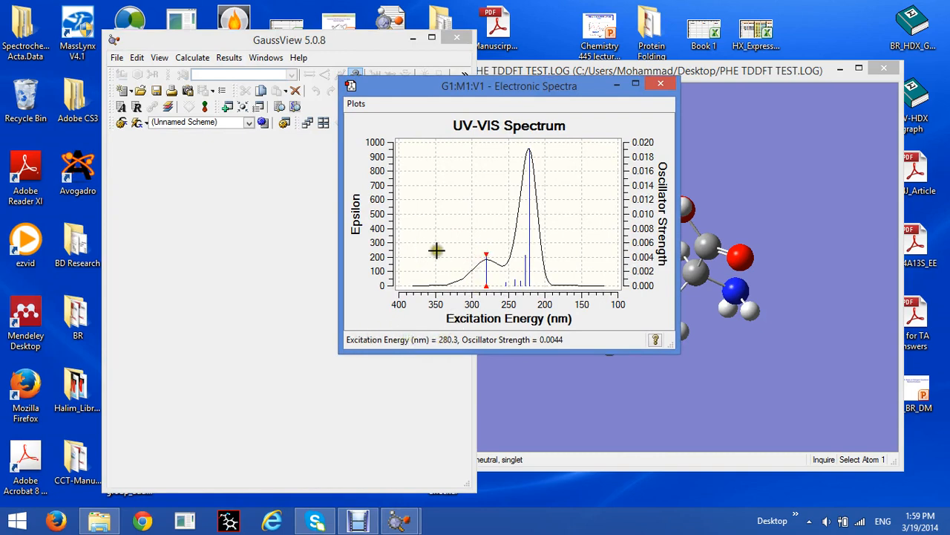
{"action": "left_click_drag", "start_coordinate": [509, 85], "coordinate": [406, 73]}
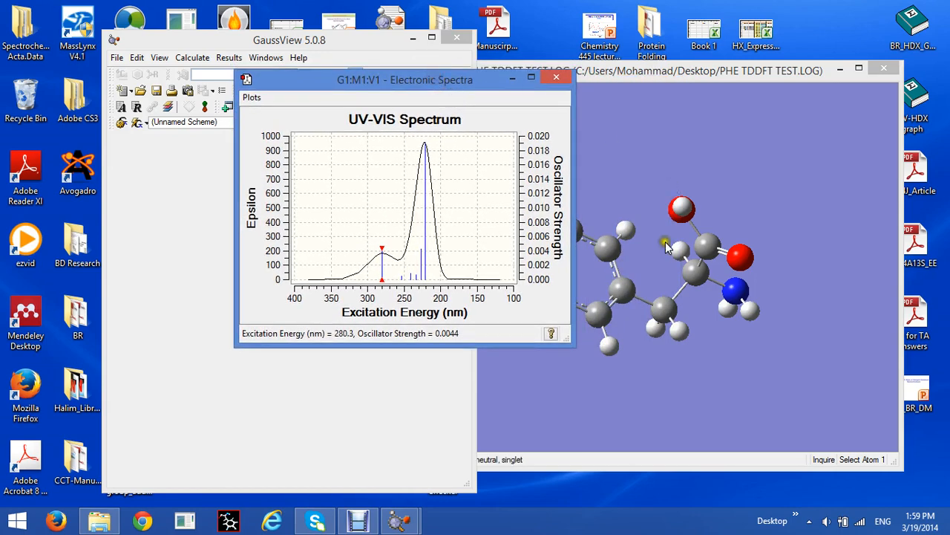
{"action": "mouse_move", "coordinate": [602, 289]}
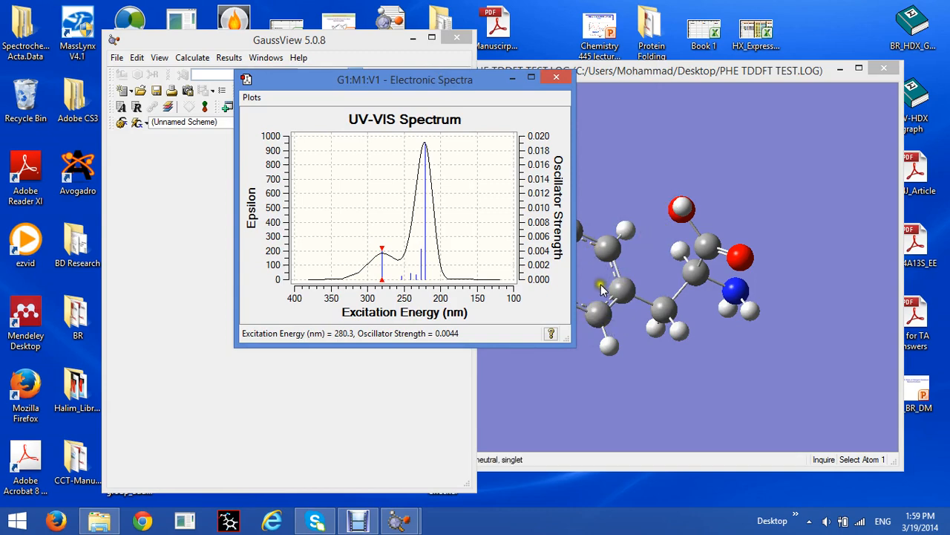
{"action": "left_click_drag", "start_coordinate": [404, 80], "coordinate": [312, 80]}
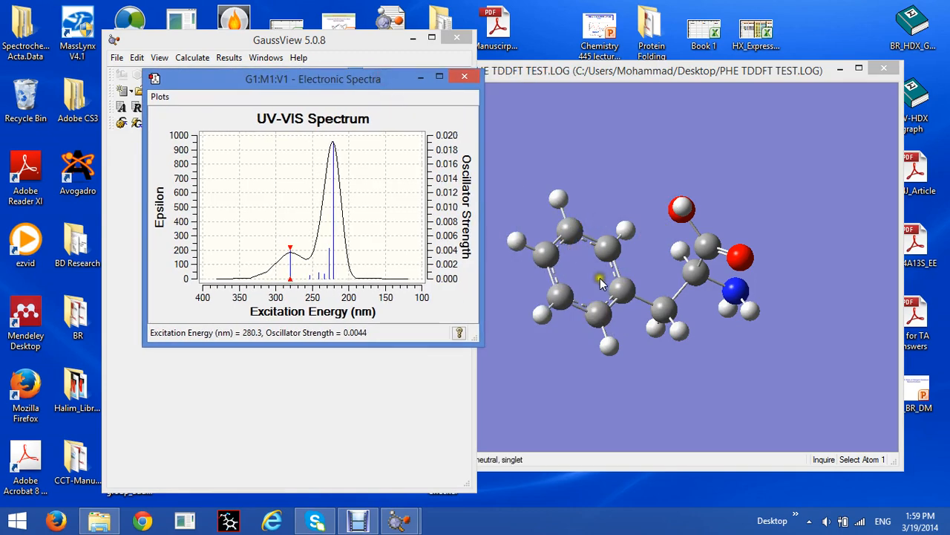
{"action": "mouse_move", "coordinate": [282, 245]}
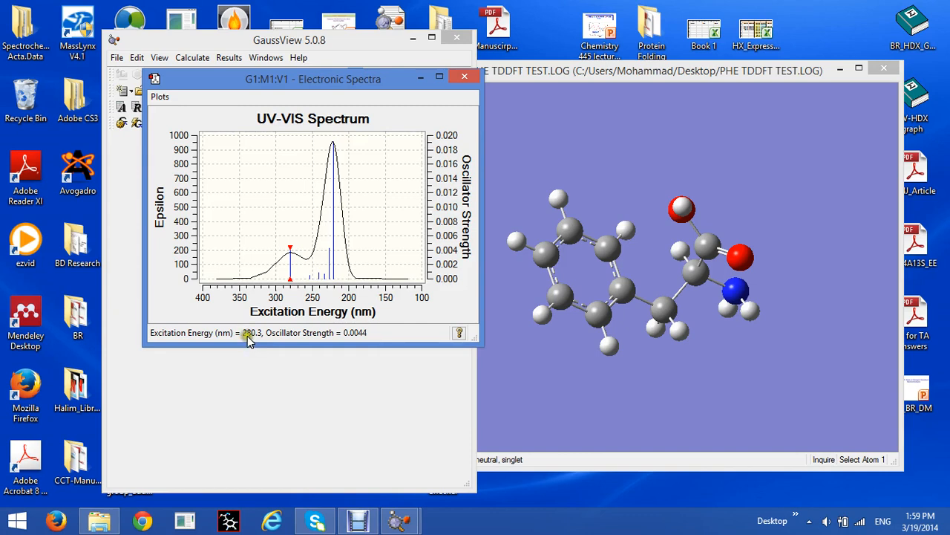
{"action": "mouse_move", "coordinate": [347, 177]}
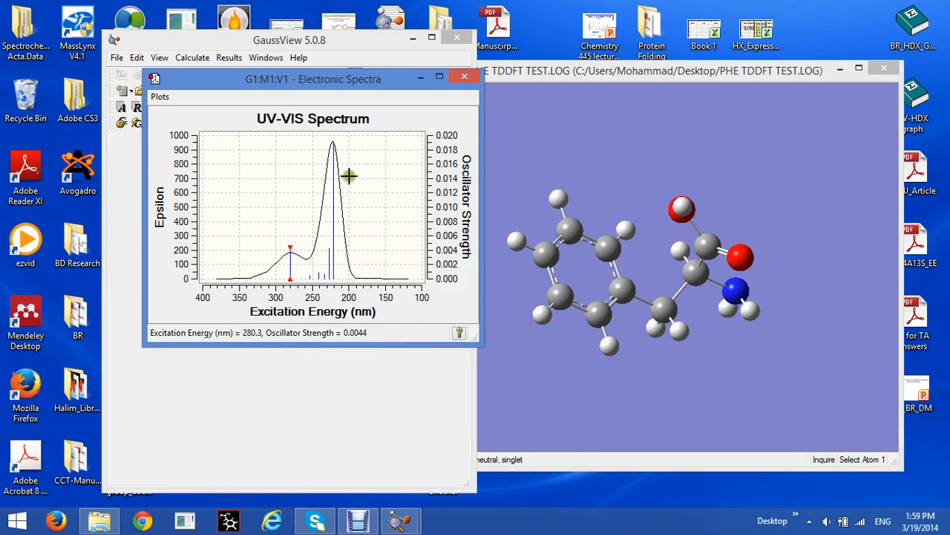
{"action": "mouse_move", "coordinate": [264, 261]}
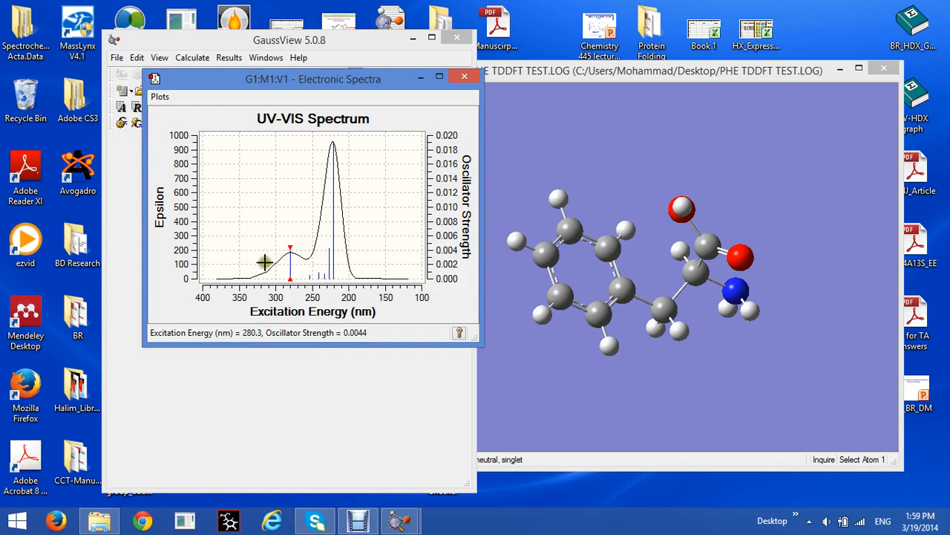
Invert the X axis in Plot Properties and zoom into the 250–380 nm region.
{"action": "right_click", "coordinate": [363, 172]}
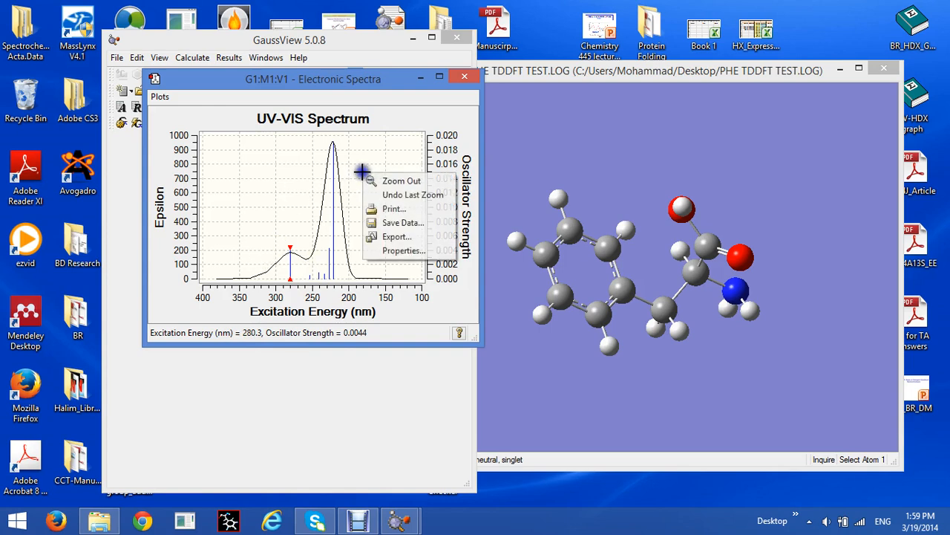
{"action": "mouse_move", "coordinate": [401, 250]}
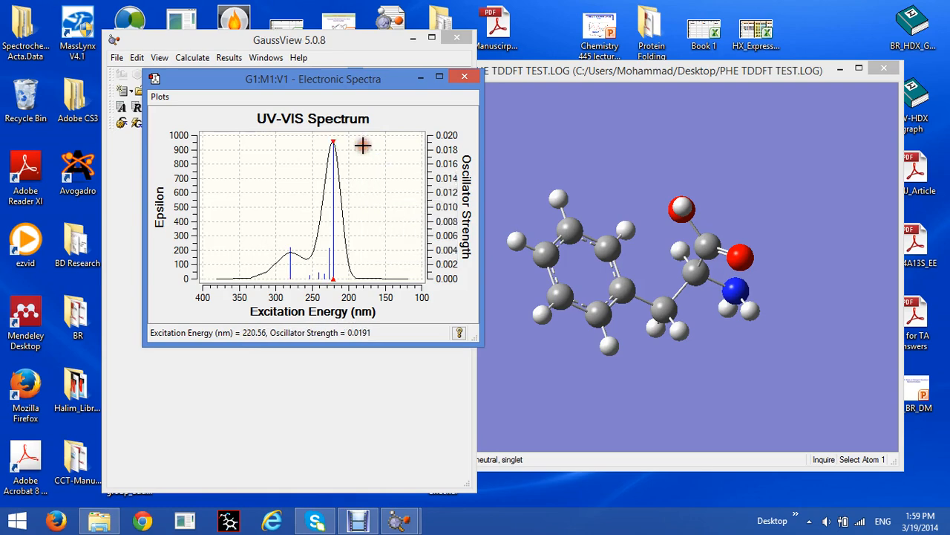
{"action": "right_click", "coordinate": [362, 145]}
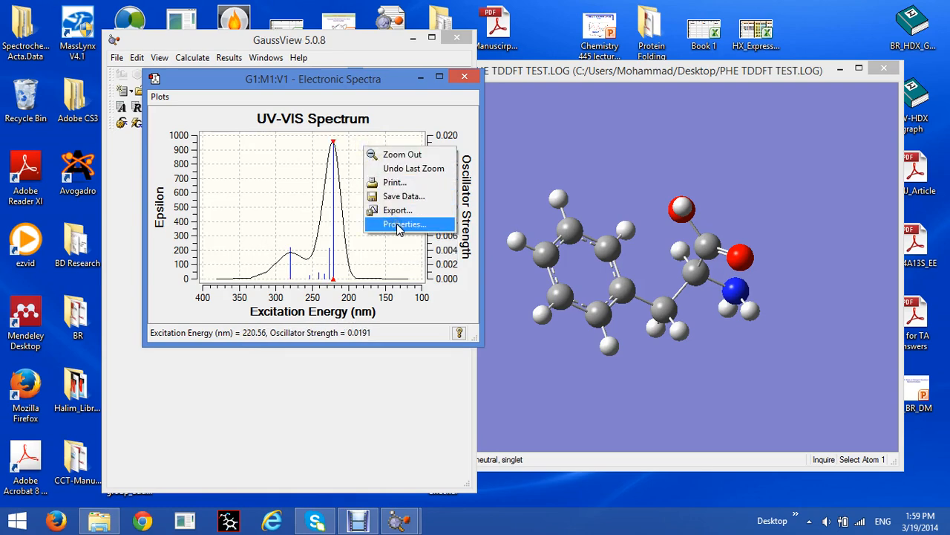
{"action": "left_click", "coordinate": [404, 223]}
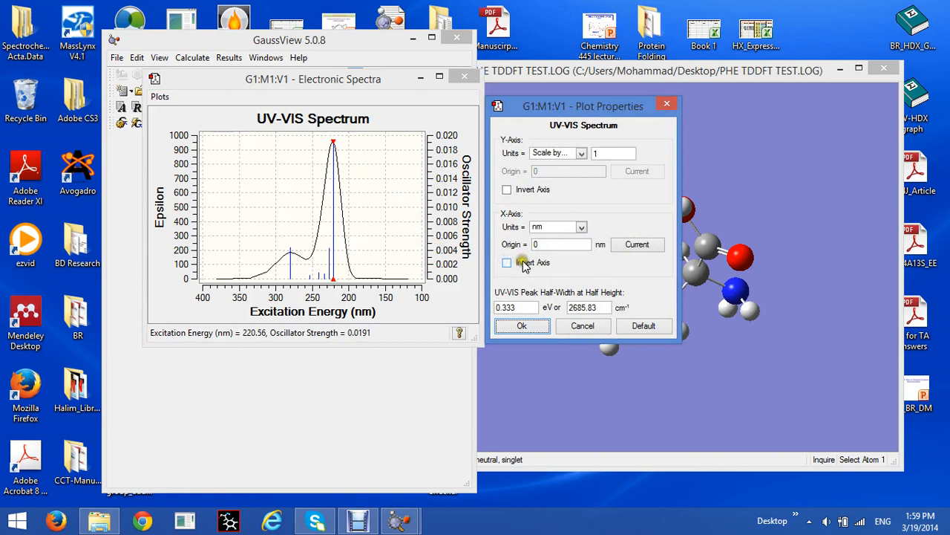
{"action": "left_click", "coordinate": [508, 261]}
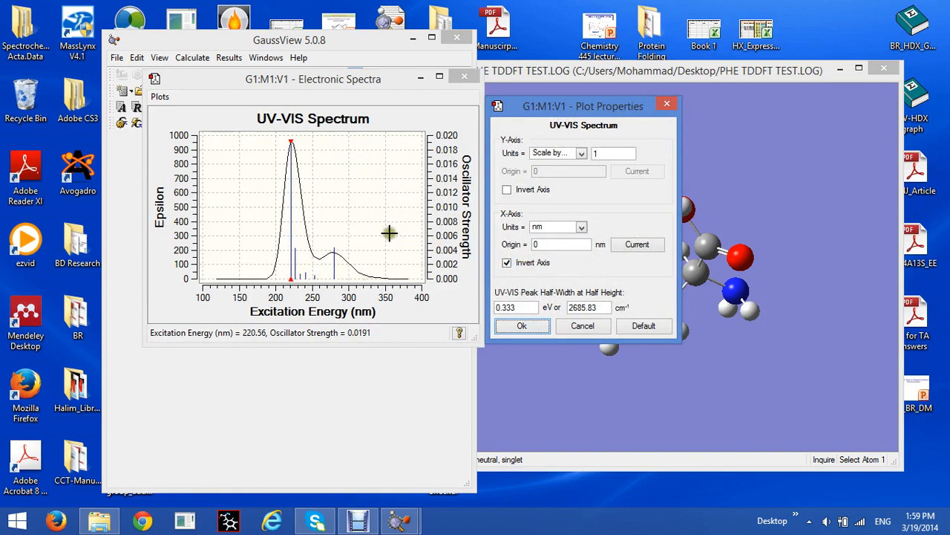
{"action": "mouse_move", "coordinate": [318, 232]}
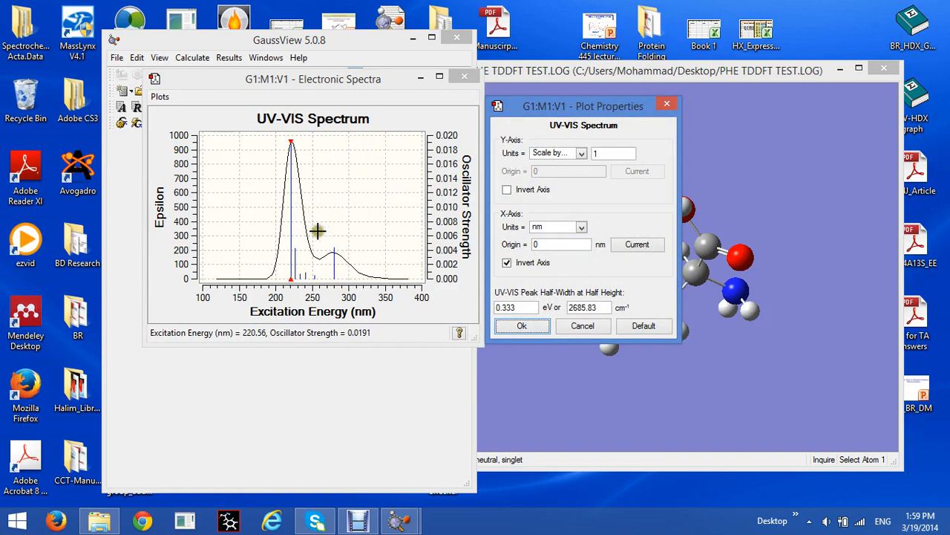
{"action": "mouse_move", "coordinate": [309, 226]}
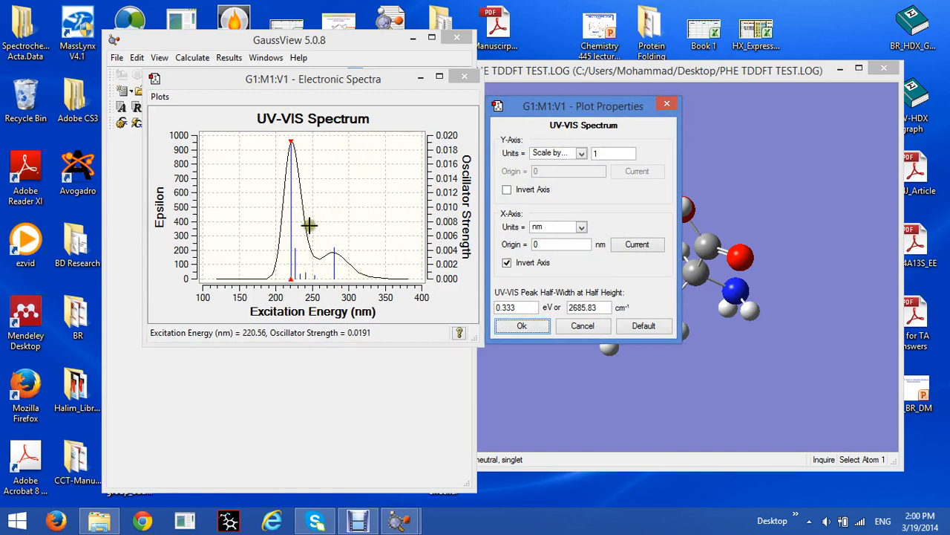
{"action": "left_click_drag", "start_coordinate": [309, 223], "coordinate": [398, 282]}
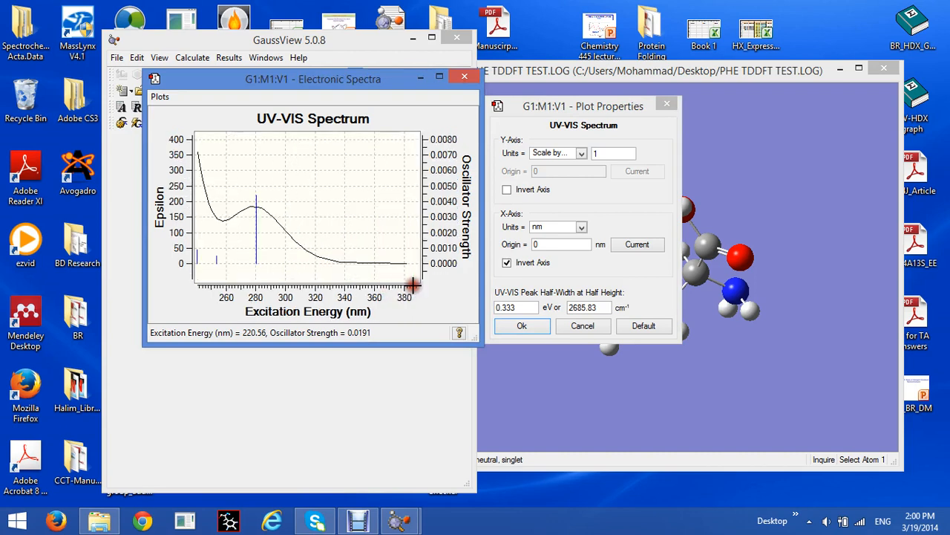
{"action": "mouse_move", "coordinate": [235, 215]}
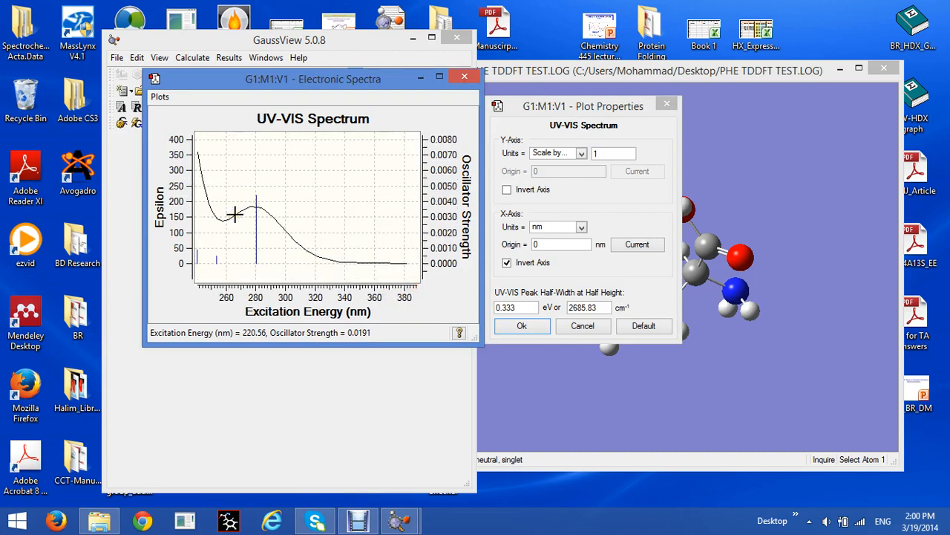
{"action": "mouse_move", "coordinate": [243, 208]}
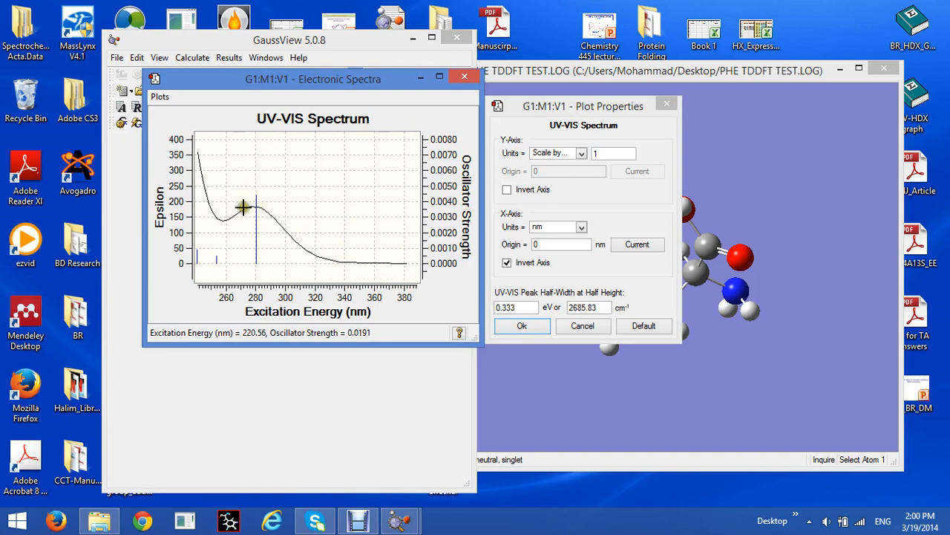
{"action": "mouse_move", "coordinate": [256, 205]}
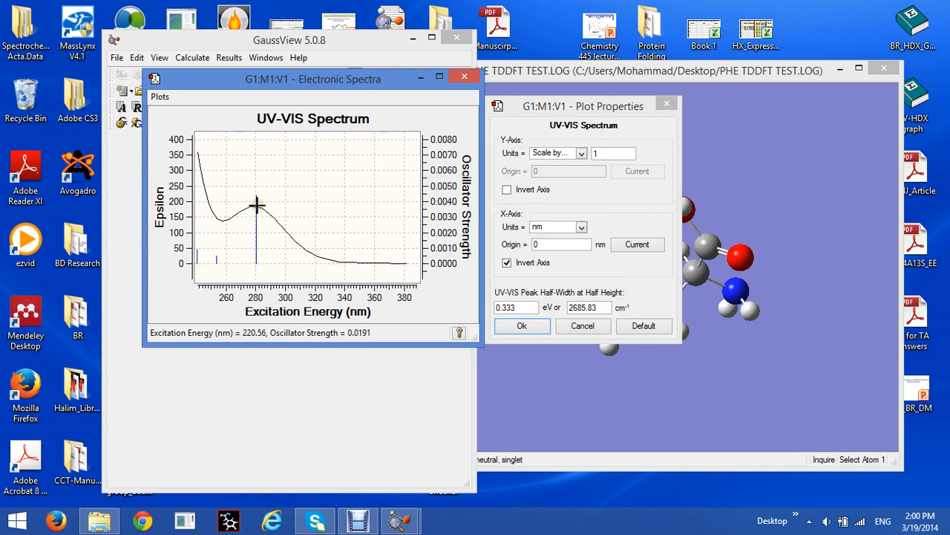
{"action": "mouse_move", "coordinate": [303, 141]}
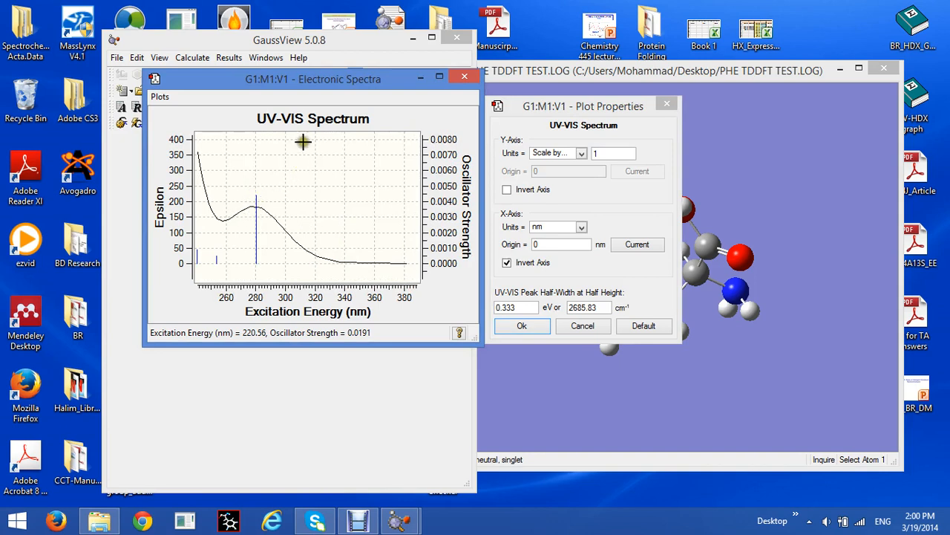
{"action": "mouse_move", "coordinate": [318, 174]}
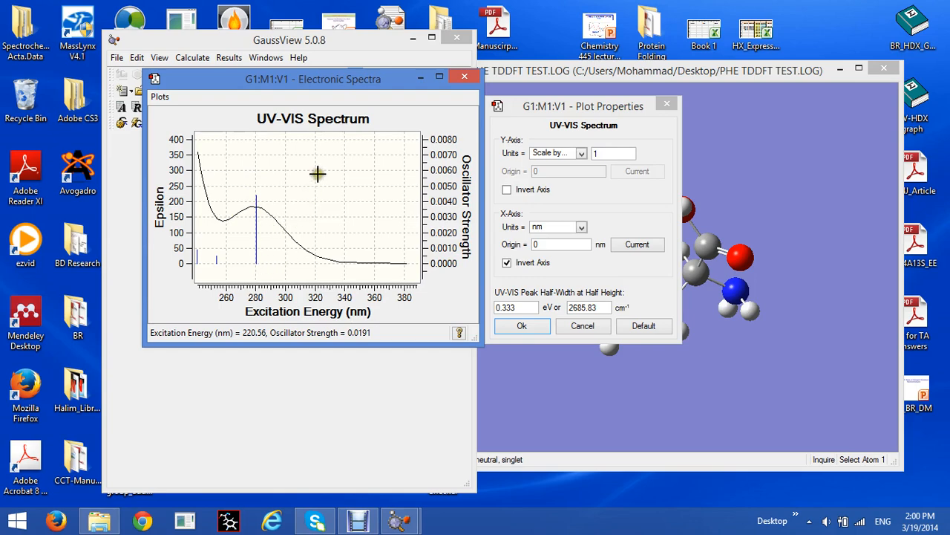
Export the zoomed spectrum as a PNG image named phe tddft to the Desktop.
{"action": "right_click", "coordinate": [317, 175]}
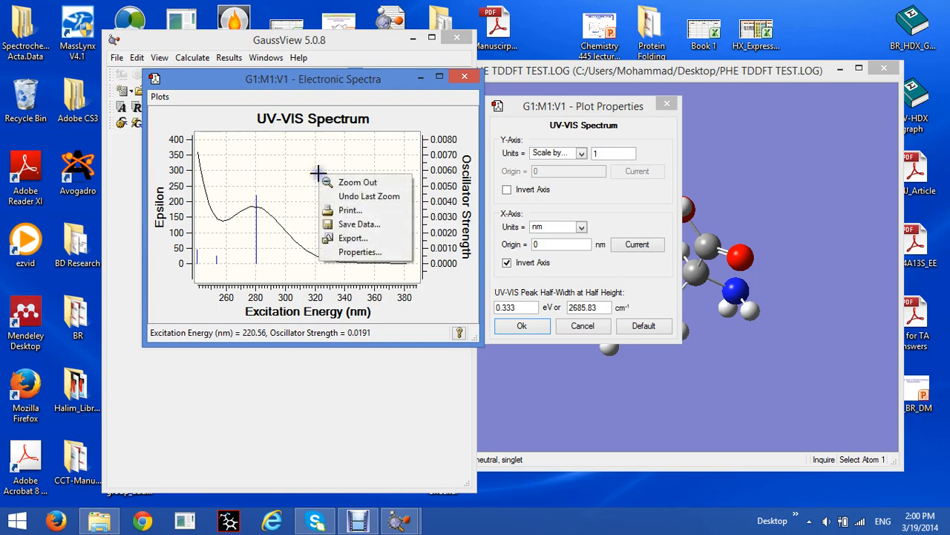
{"action": "left_click", "coordinate": [353, 237]}
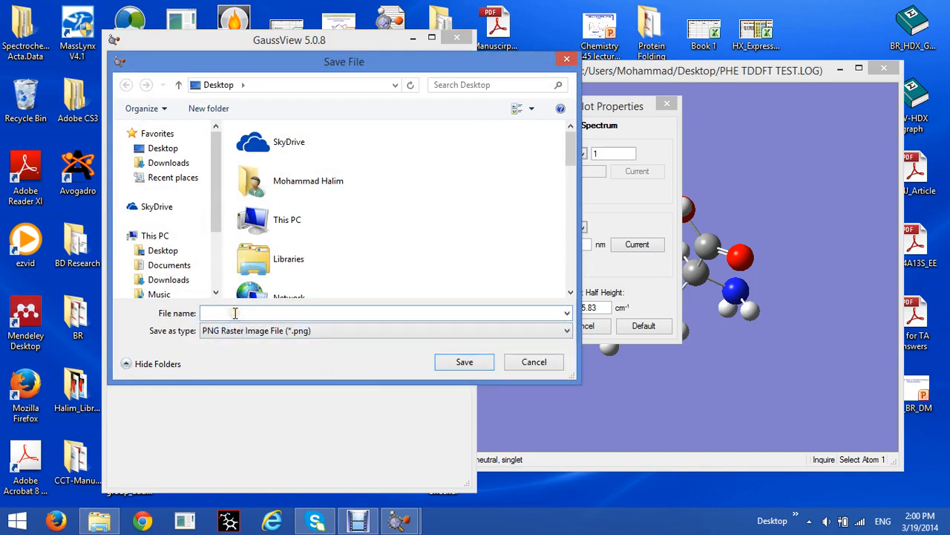
{"action": "type", "text": "p"}
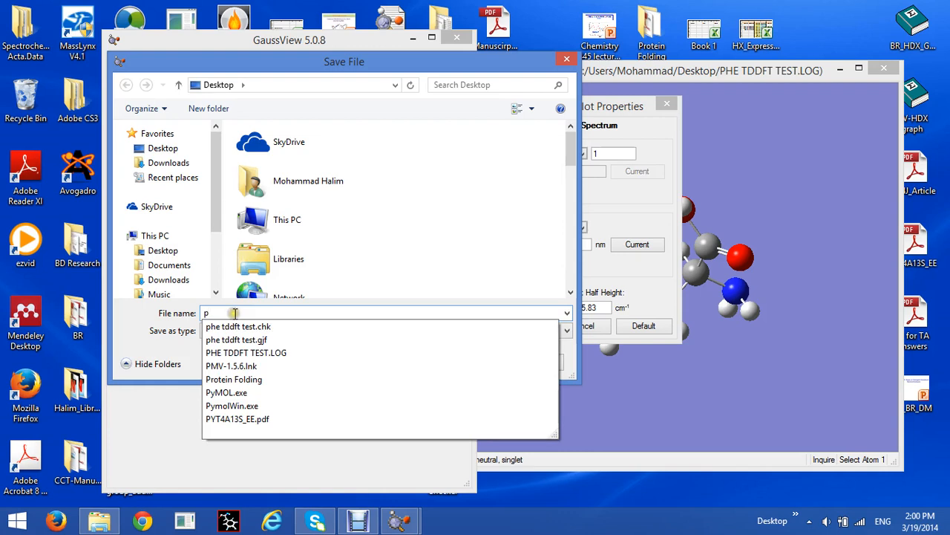
{"action": "type", "text": "he tddft te"}
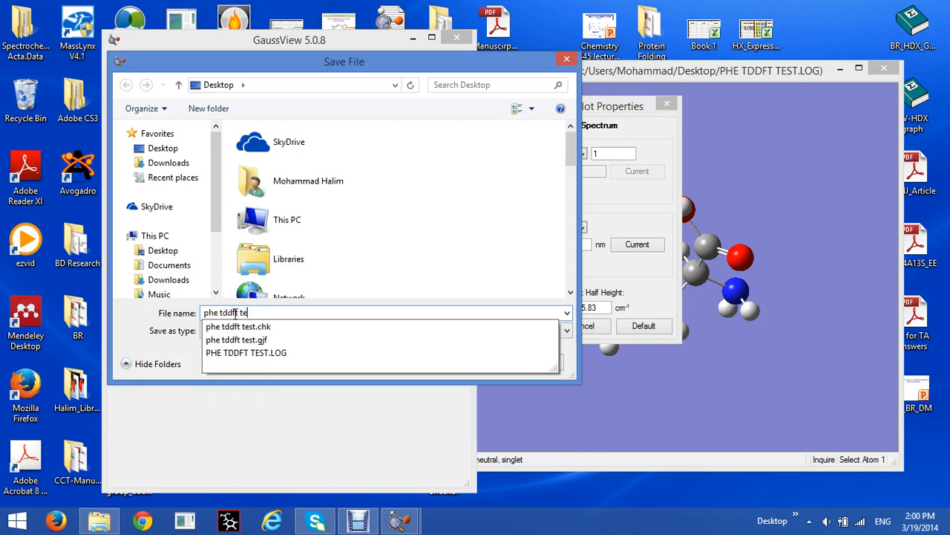
{"action": "key", "text": "Backspace"}
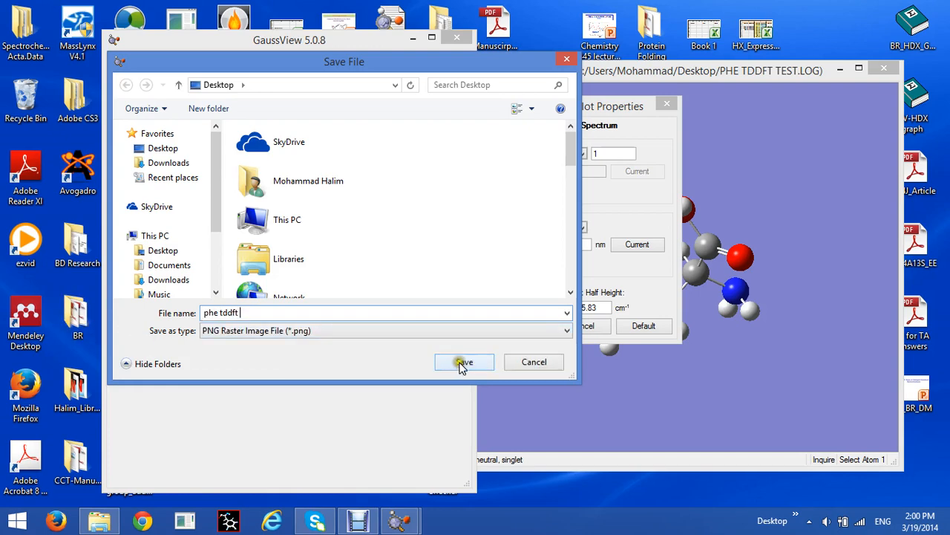
{"action": "left_click", "coordinate": [464, 362]}
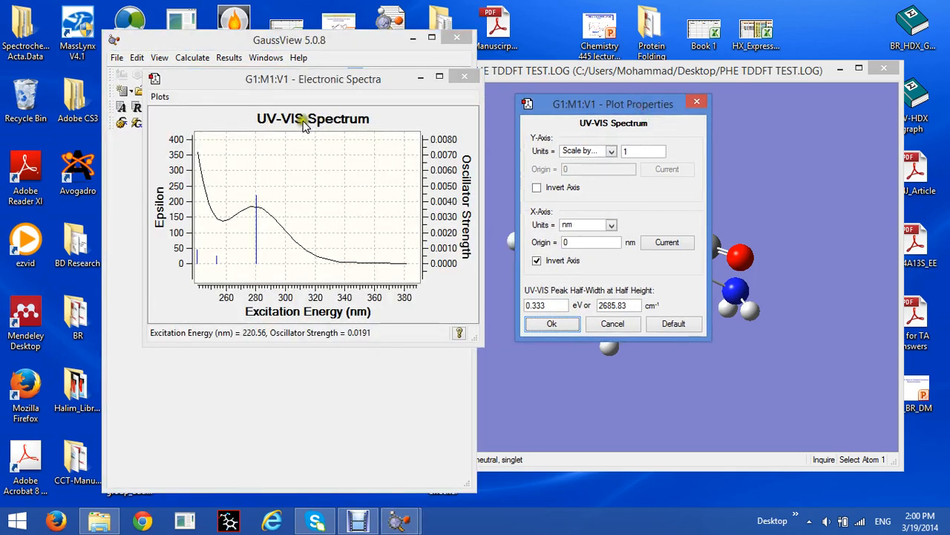
{"action": "mouse_move", "coordinate": [330, 125]}
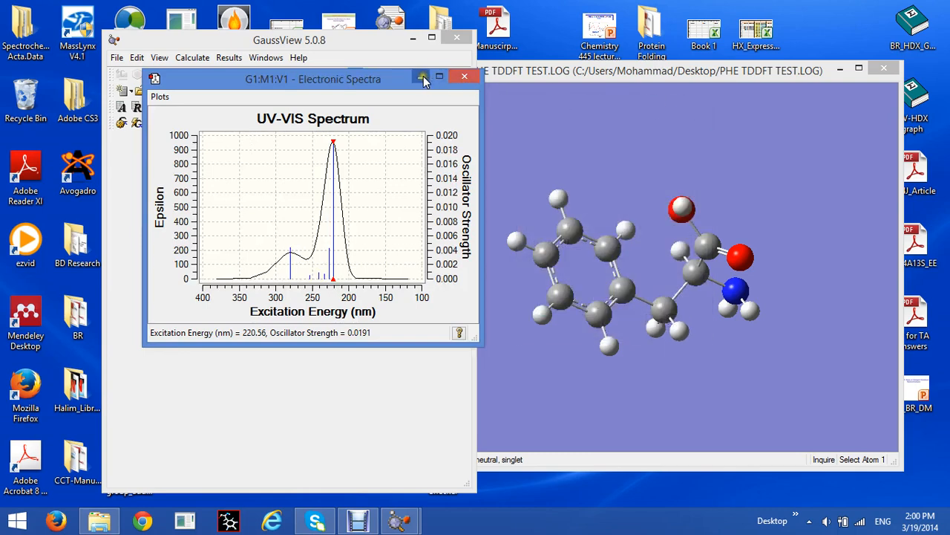
{"action": "mouse_move", "coordinate": [422, 78]}
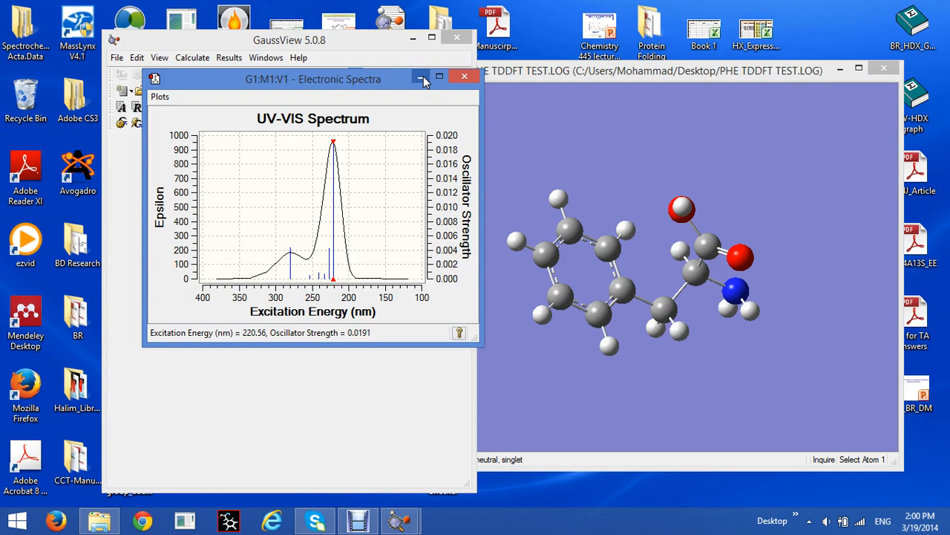
Close the molecule and spectrum windows and bring up the desktop file's context menu.
{"action": "left_click", "coordinate": [464, 79]}
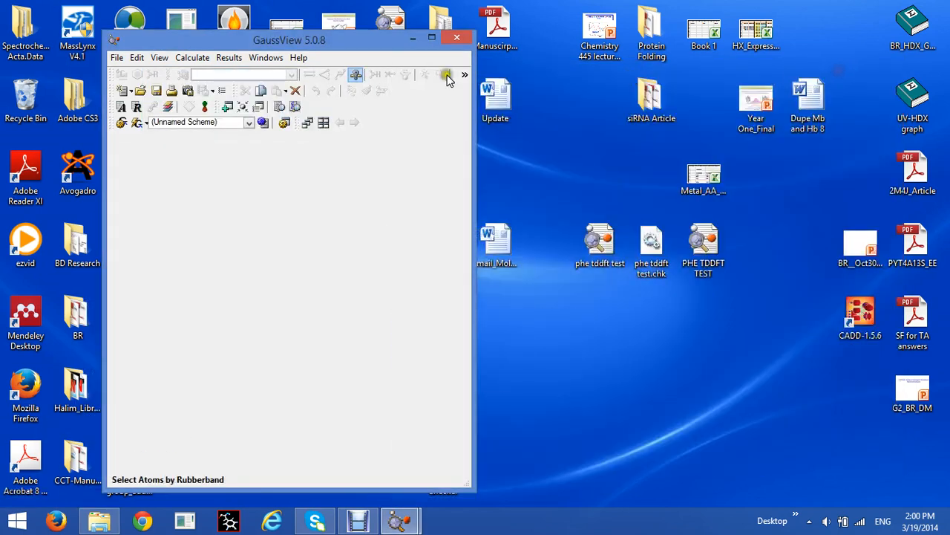
{"action": "right_click", "coordinate": [704, 249]}
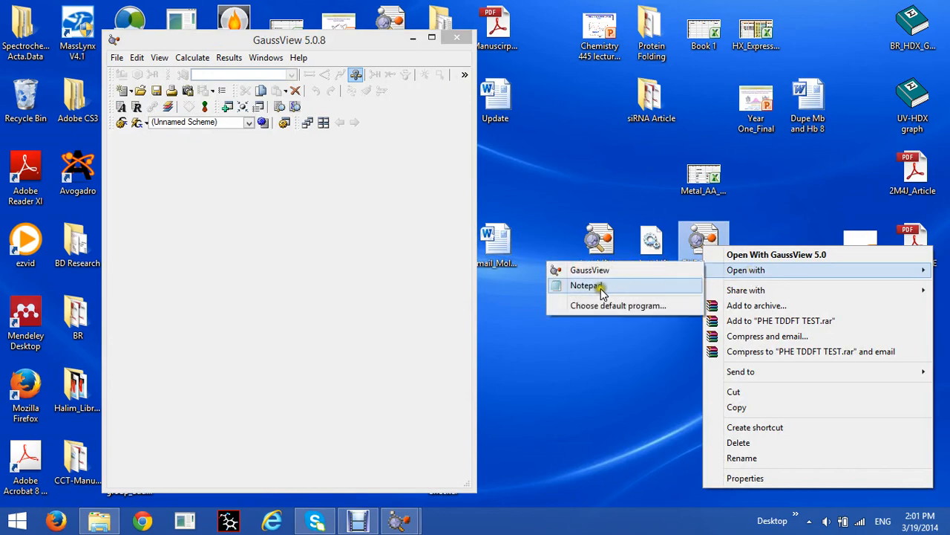
View the log in Notepad, check Format, and bring up the Edit menu for Find.
{"action": "left_click", "coordinate": [585, 285]}
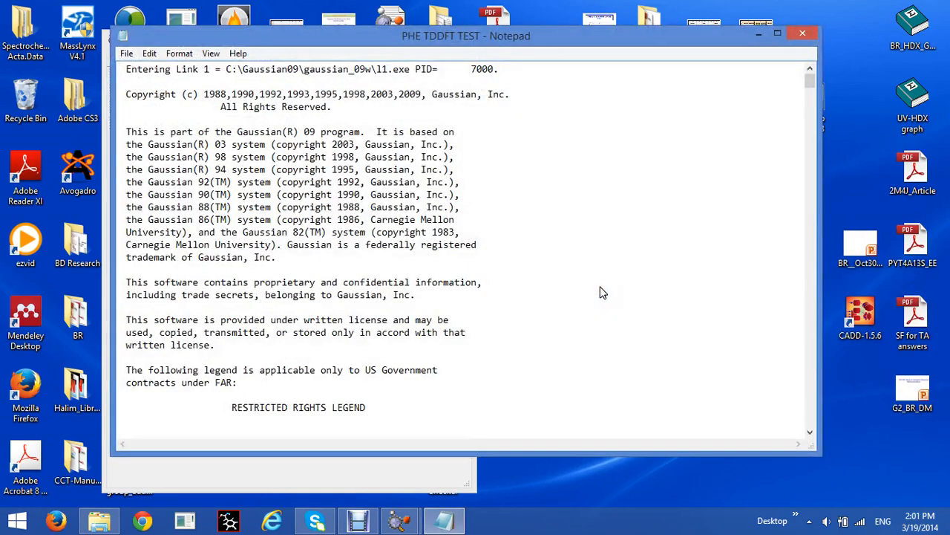
{"action": "scroll", "scroll_direction": "down", "scroll_amount": 3}
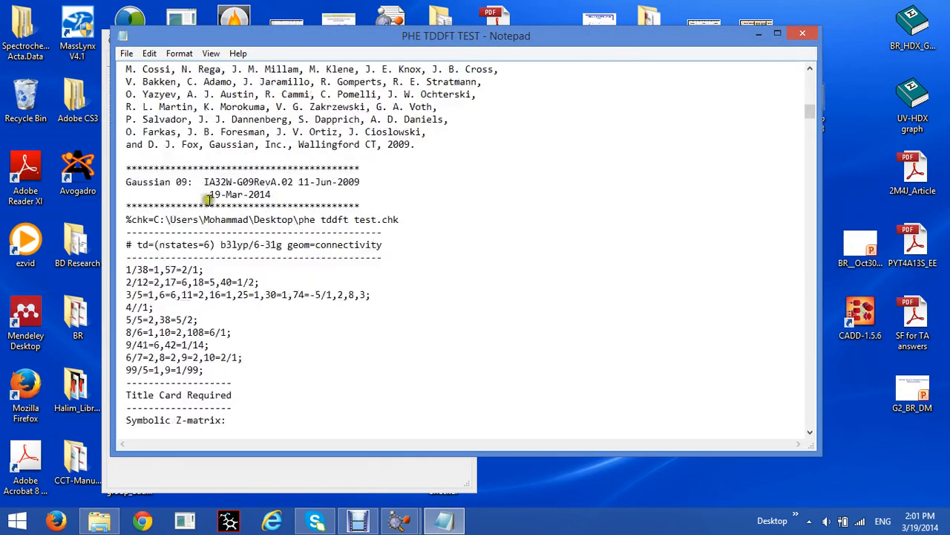
{"action": "scroll", "scroll_direction": "up", "scroll_amount": 3}
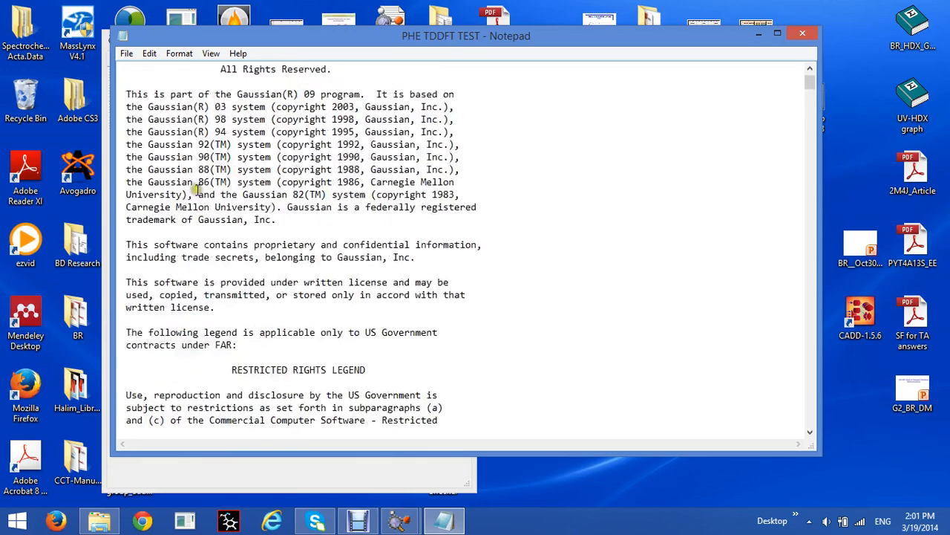
{"action": "left_click", "coordinate": [178, 54]}
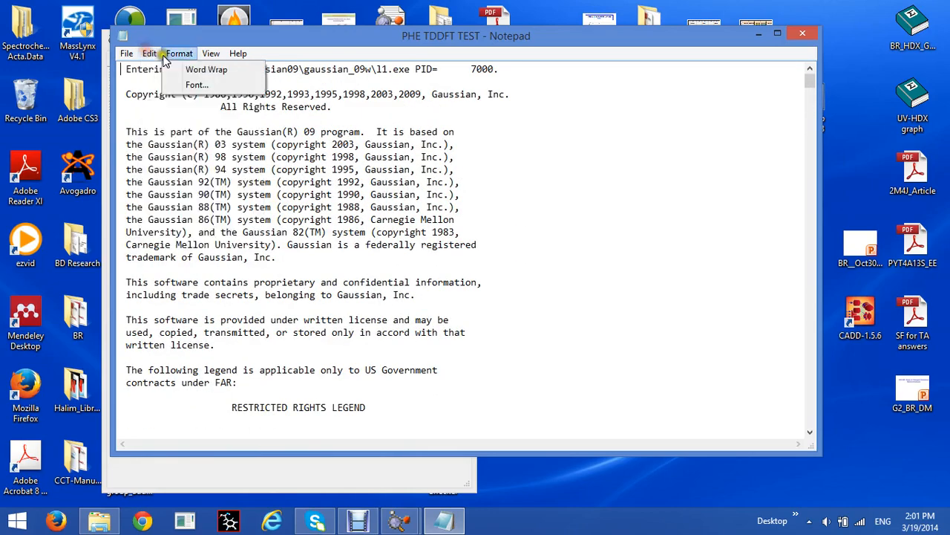
{"action": "left_click", "coordinate": [149, 54]}
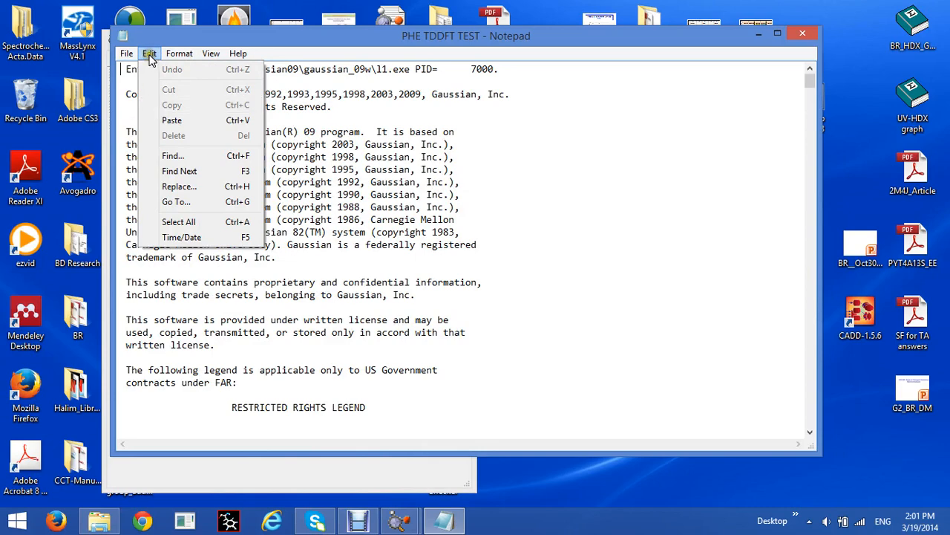
{"action": "mouse_move", "coordinate": [172, 156]}
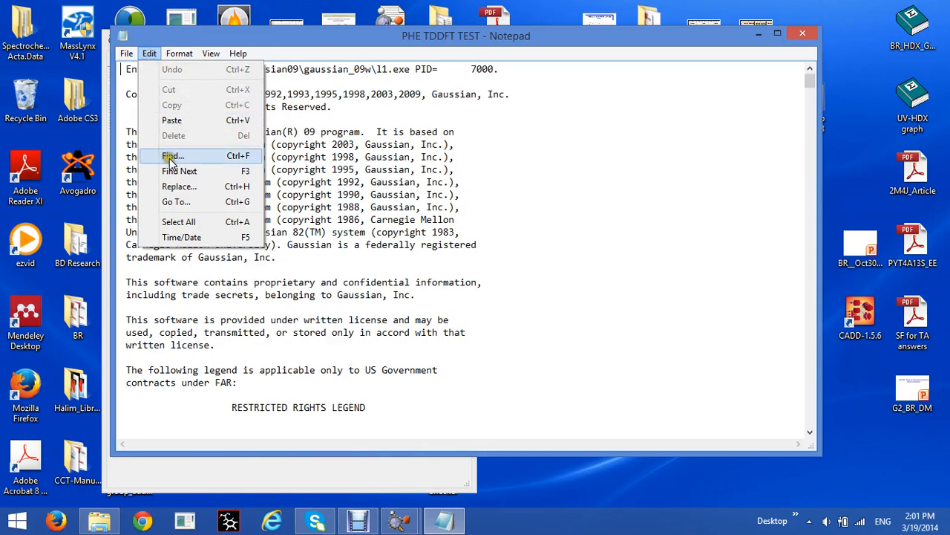
{"action": "left_click", "coordinate": [172, 156]}
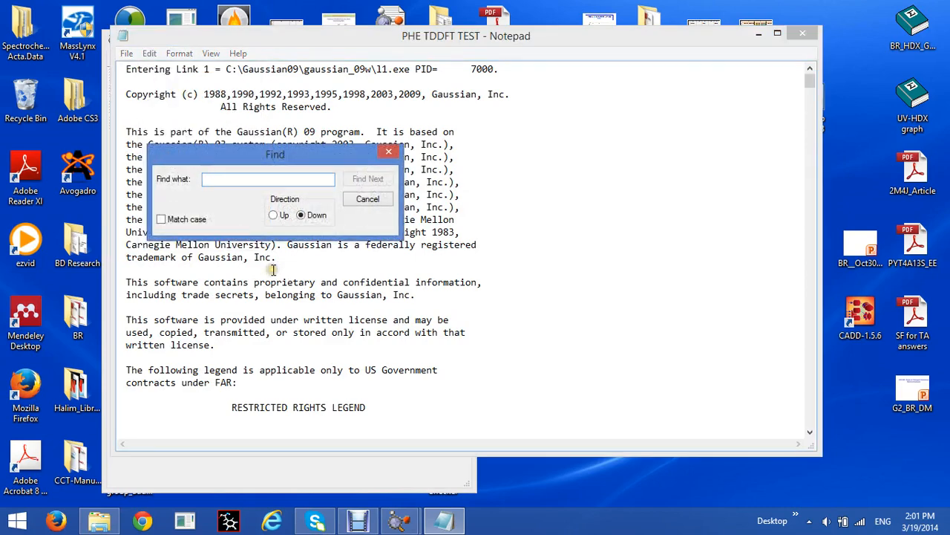
{"action": "type", "text": "Excitat"}
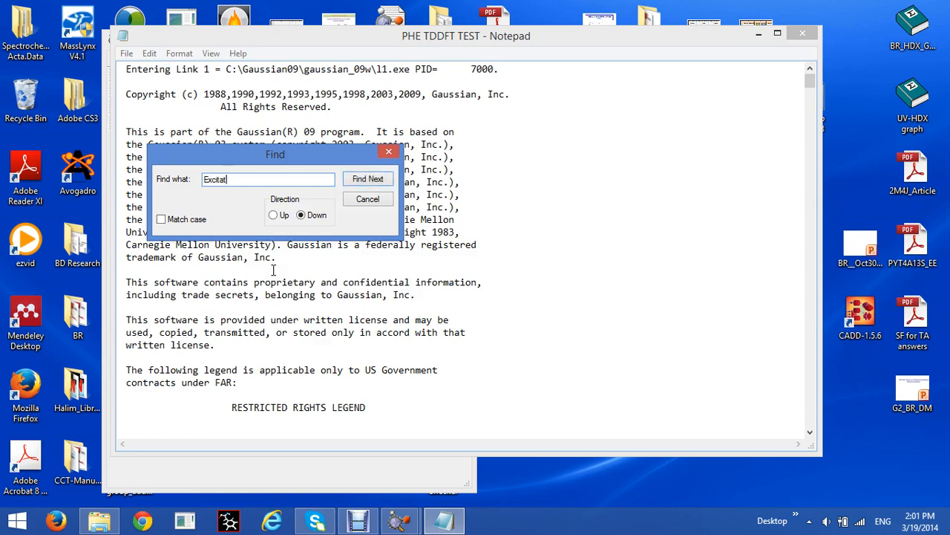
{"action": "type", "text": "ion Ene"}
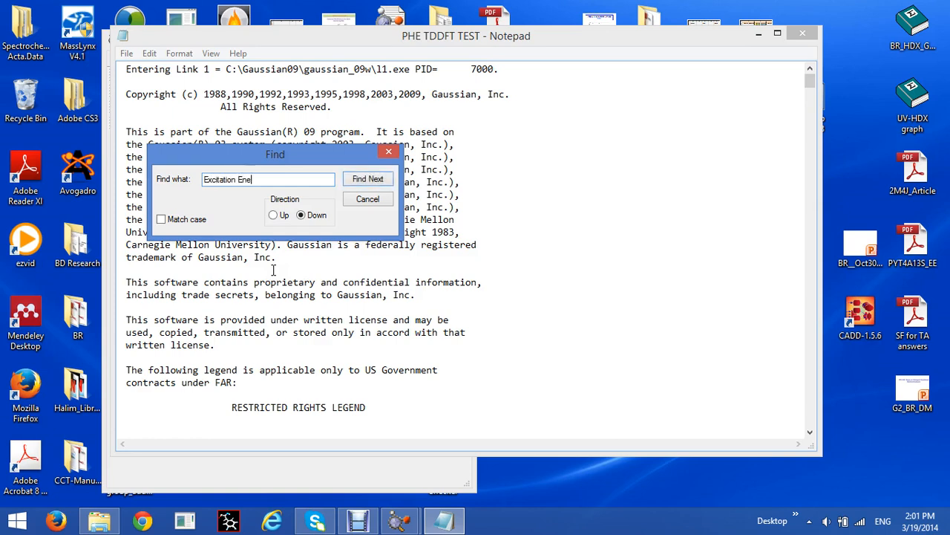
{"action": "type", "text": "rgies"}
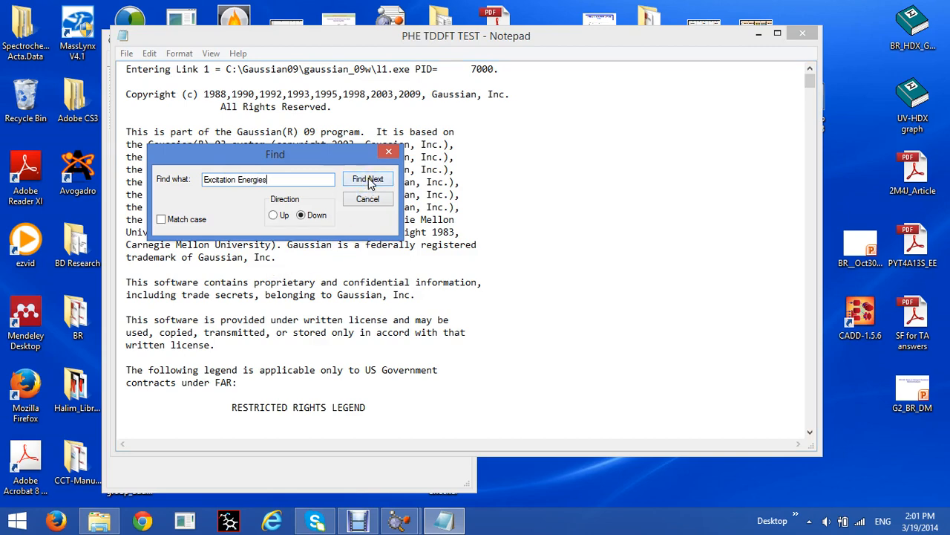
{"action": "left_click", "coordinate": [368, 178]}
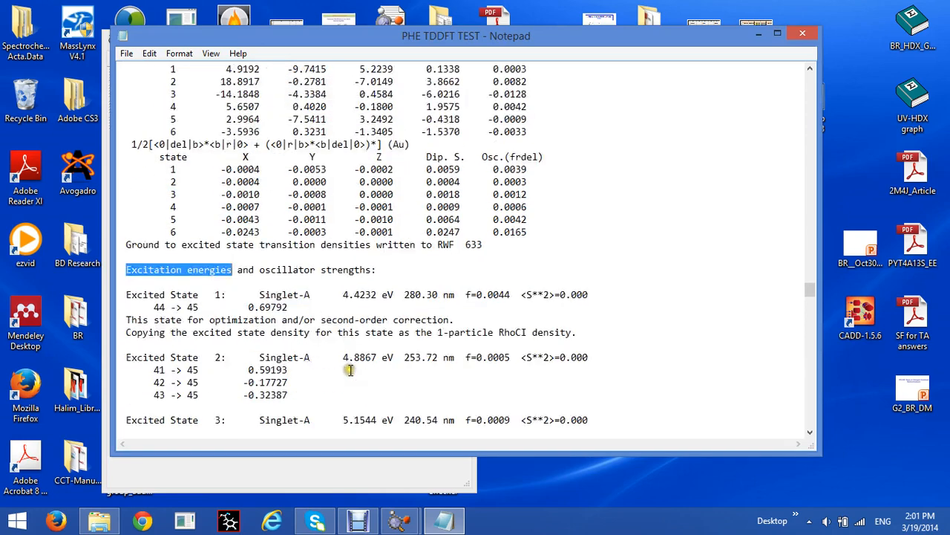
{"action": "scroll", "scroll_direction": "down", "scroll_amount": 3}
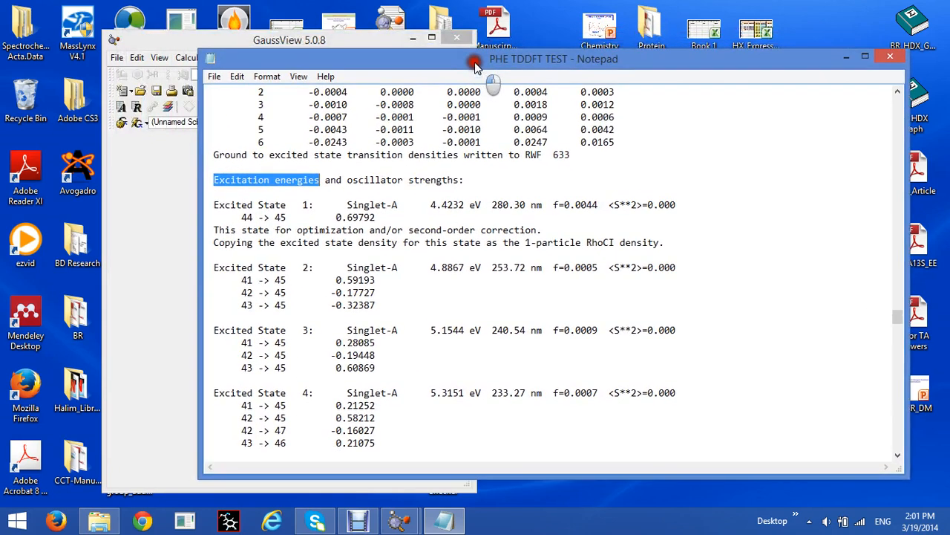
{"action": "double_click", "coordinate": [505, 205]}
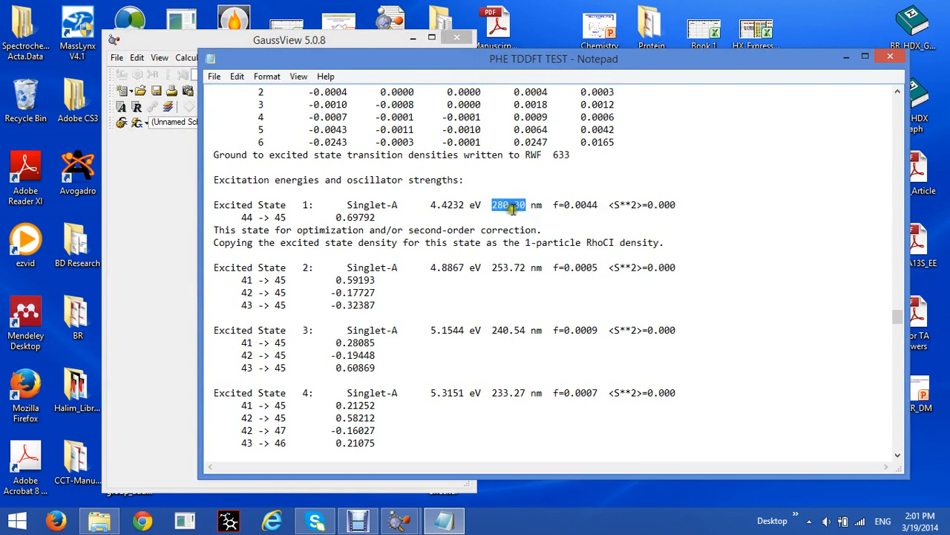
{"action": "mouse_move", "coordinate": [239, 217]}
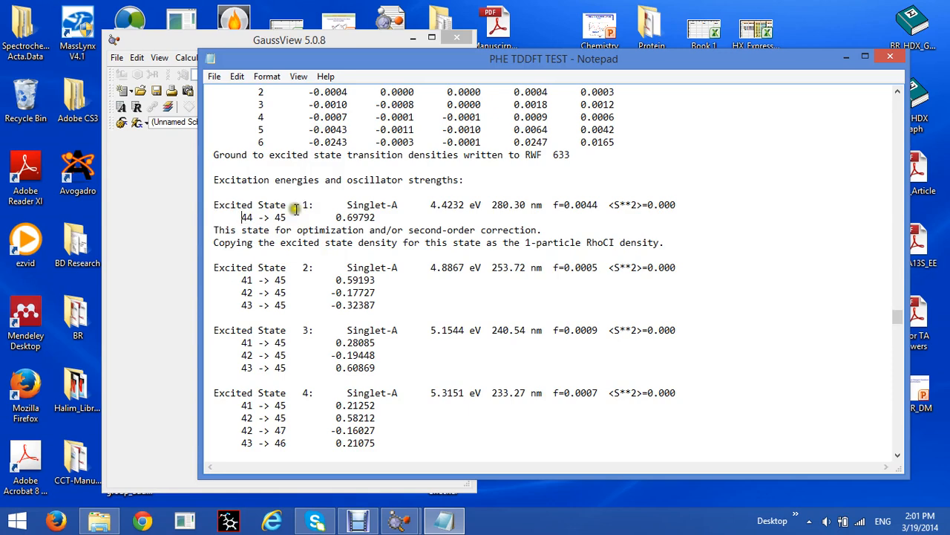
{"action": "scroll", "scroll_direction": "down", "scroll_amount": 3}
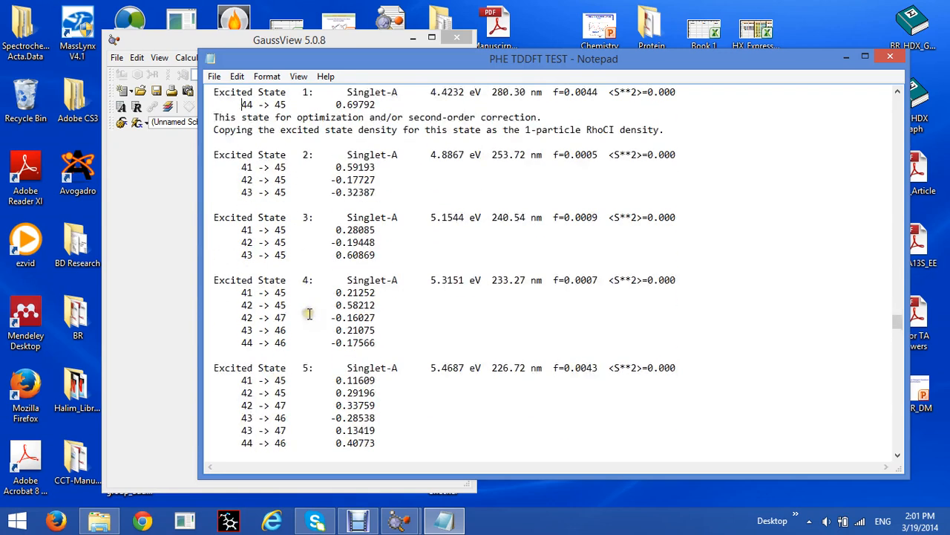
{"action": "scroll", "scroll_direction": "up", "scroll_amount": 3}
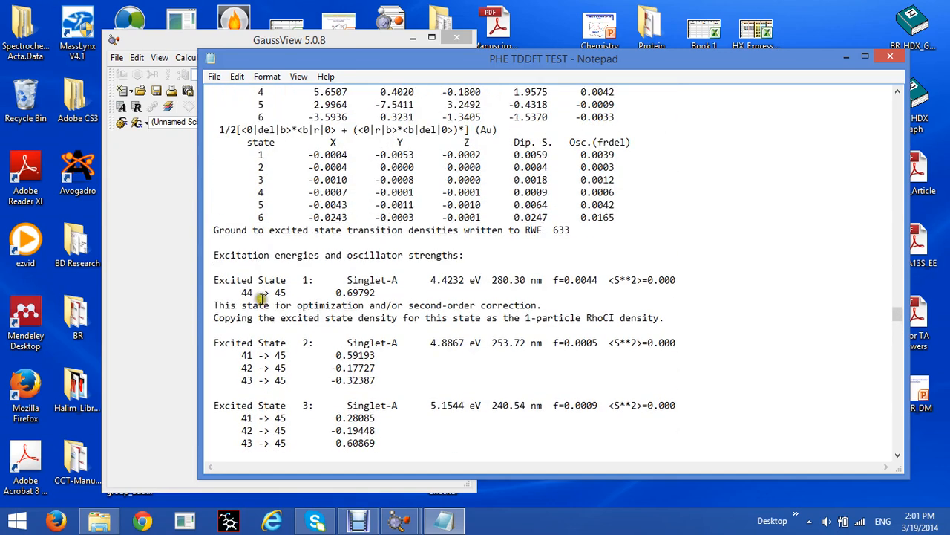
{"action": "double_click", "coordinate": [246, 291]}
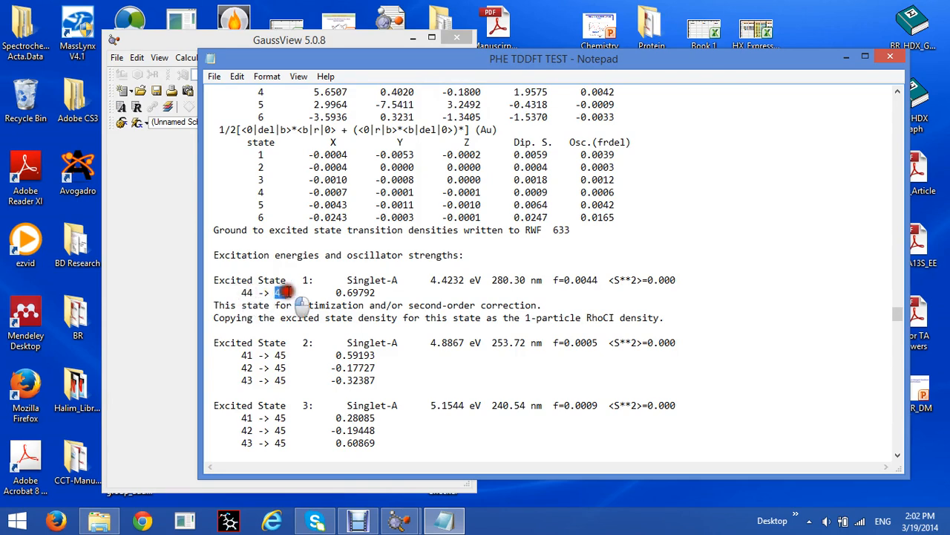
{"action": "double_click", "coordinate": [280, 291]}
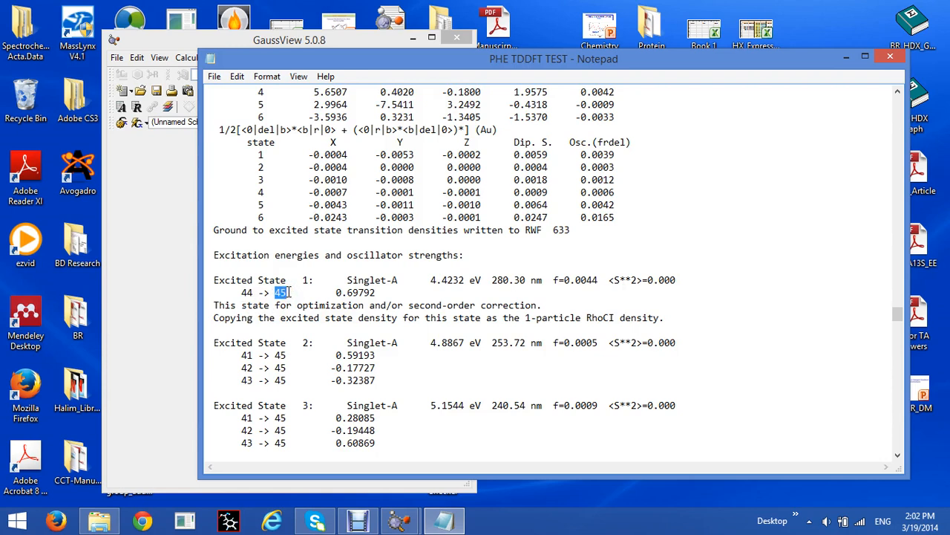
{"action": "double_click", "coordinate": [248, 291]}
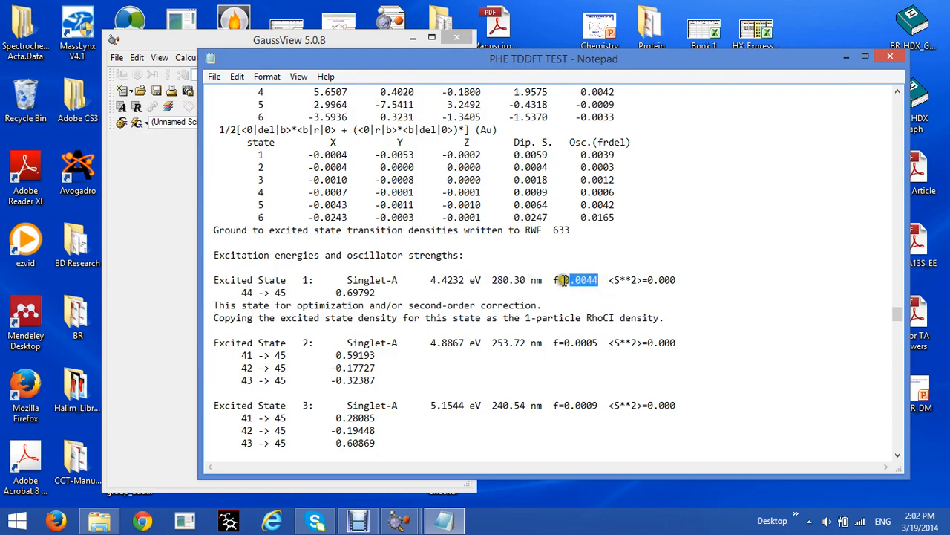
{"action": "left_click_drag", "start_coordinate": [597, 279], "coordinate": [552, 279]}
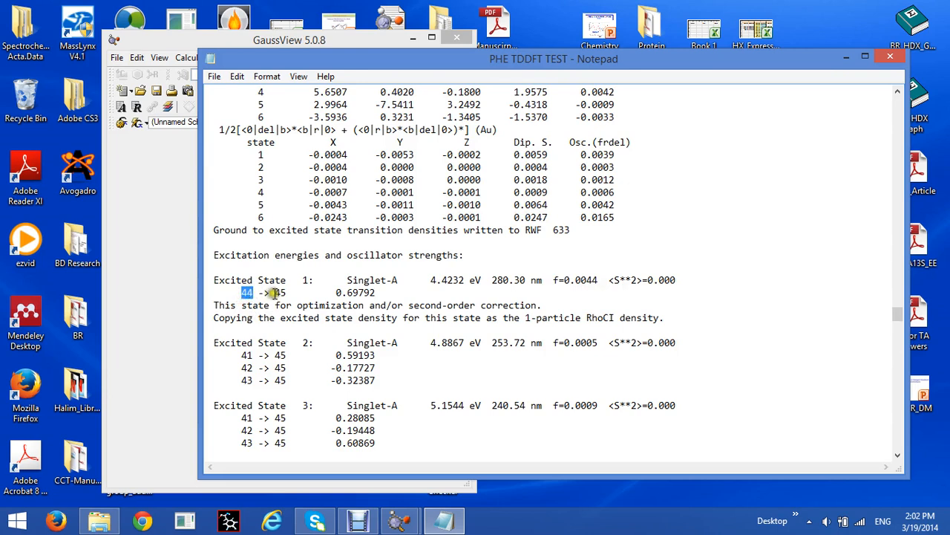
{"action": "double_click", "coordinate": [279, 291]}
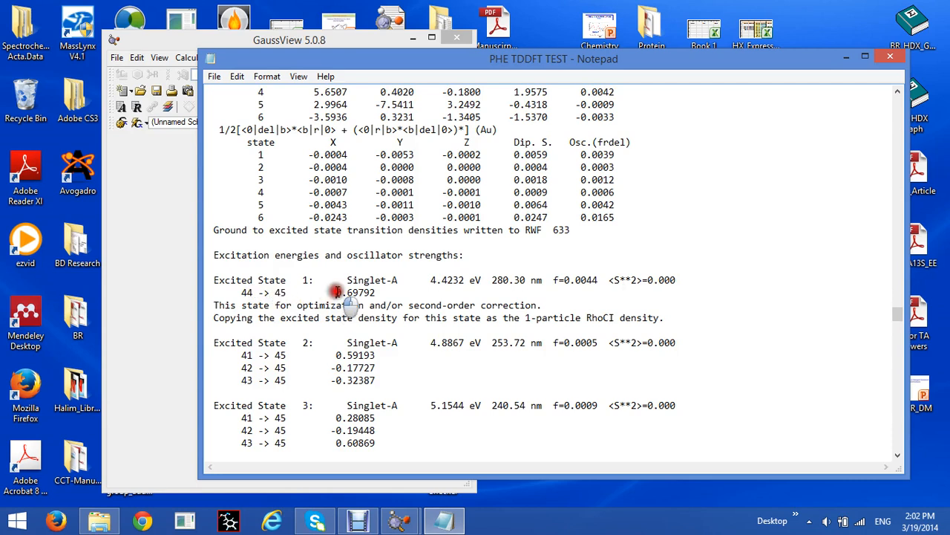
{"action": "double_click", "coordinate": [354, 291]}
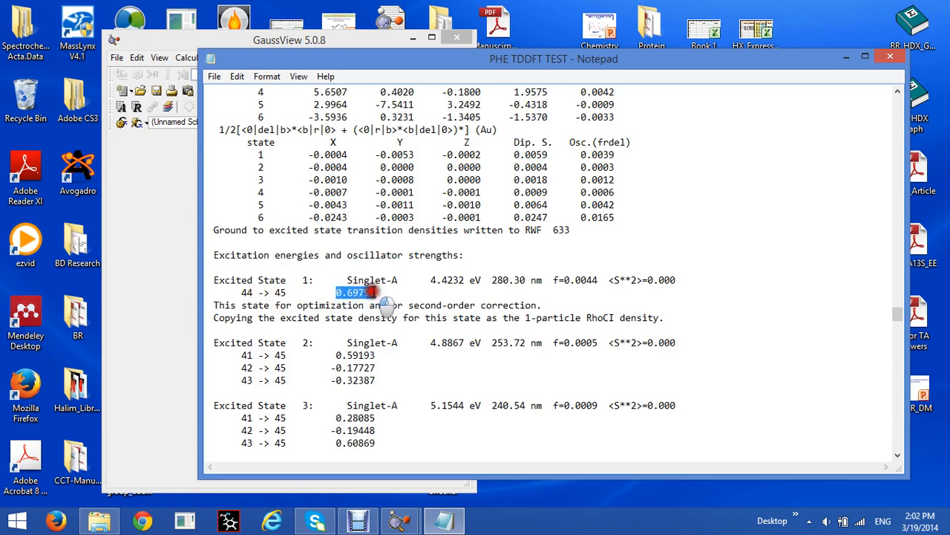
{"action": "left_click", "coordinate": [355, 291]}
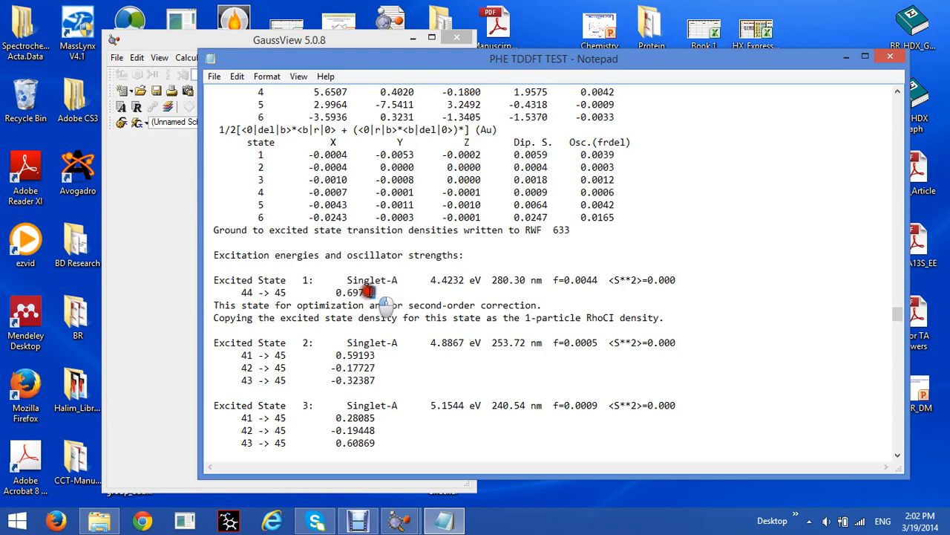
{"action": "double_click", "coordinate": [357, 291]}
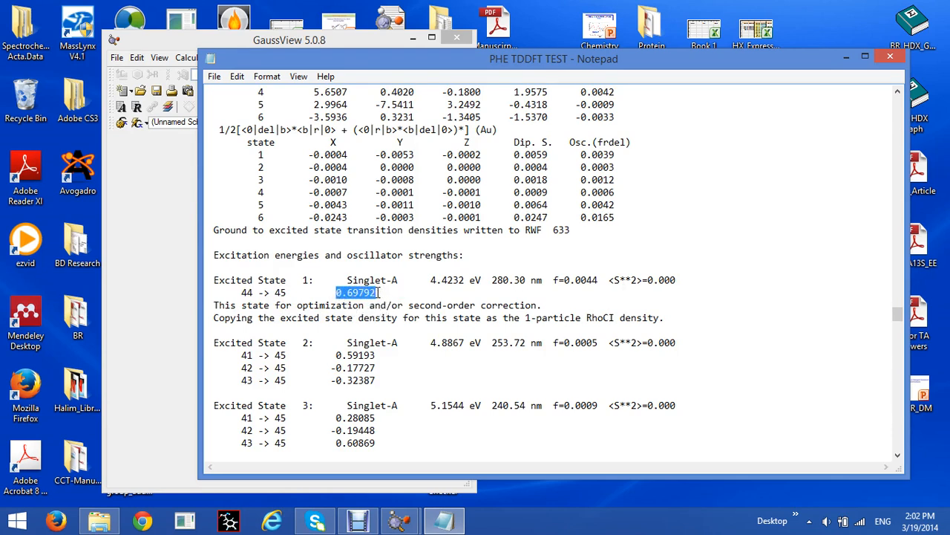
{"action": "left_click", "coordinate": [356, 291]}
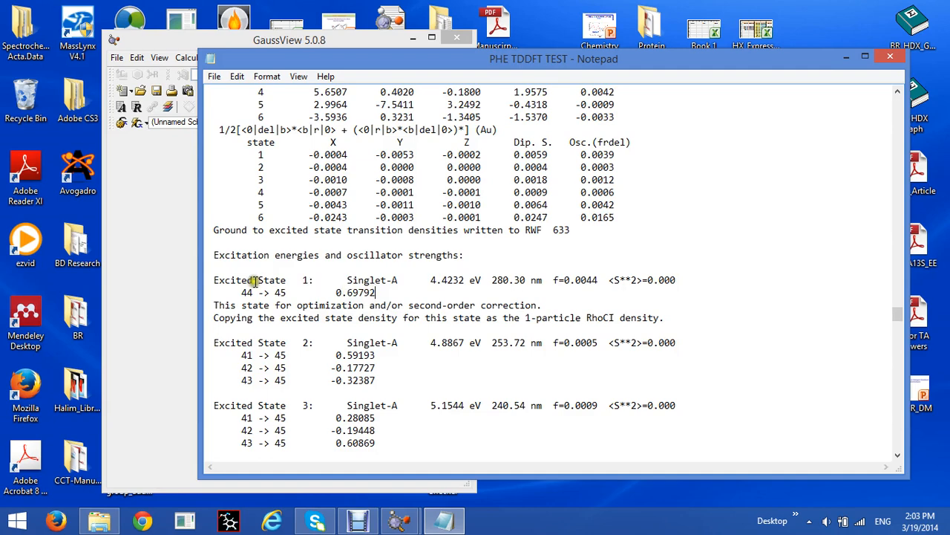
{"action": "mouse_move", "coordinate": [322, 214]}
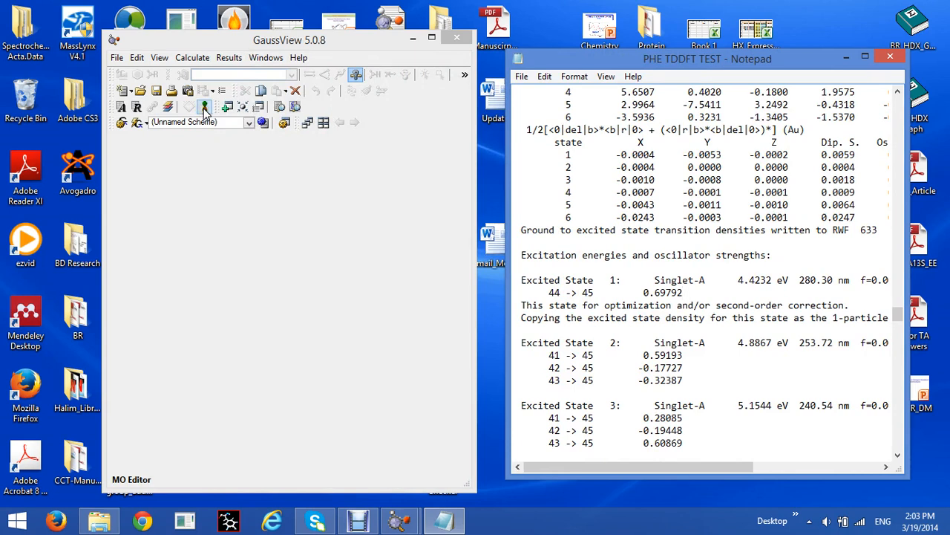
Launch the MO Editor for the phenylalanine structure beside Notepad.
{"action": "left_click", "coordinate": [683, 293]}
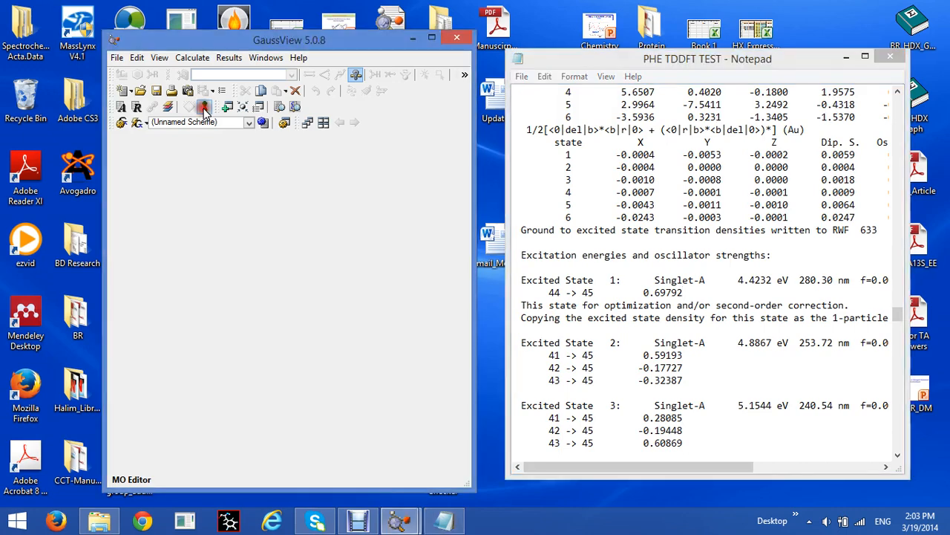
{"action": "left_click", "coordinate": [203, 107]}
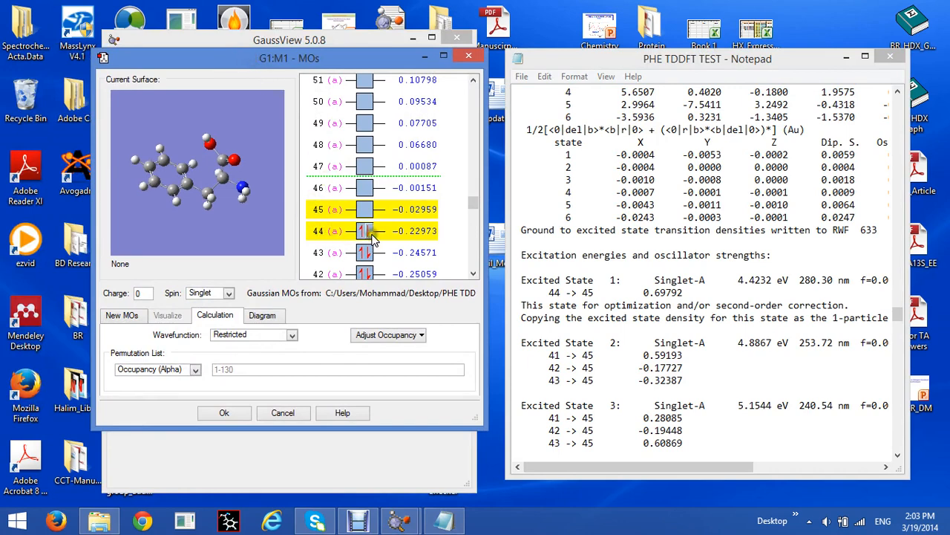
Load existing orbitals from PHE TDDFT TEST.chk via the New MOs settings.
{"action": "left_click", "coordinate": [365, 208]}
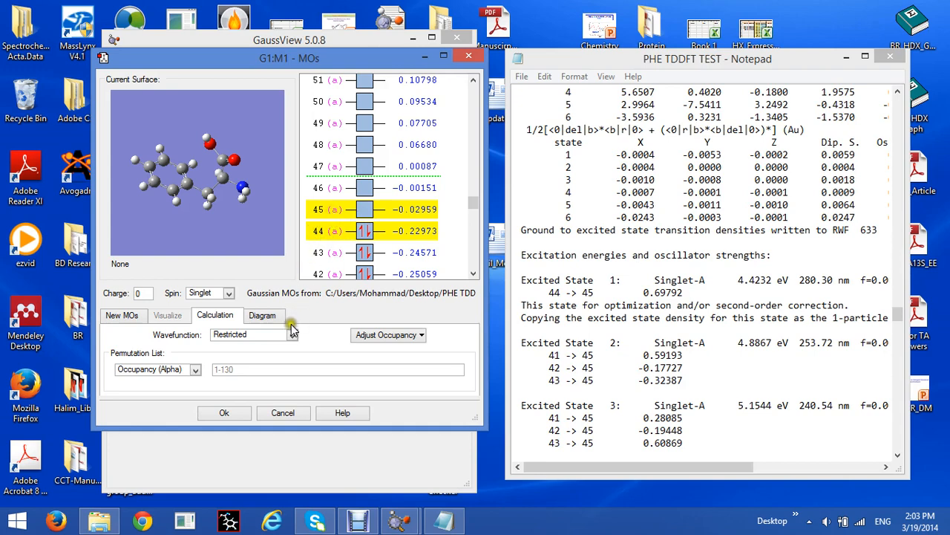
{"action": "left_click", "coordinate": [122, 315]}
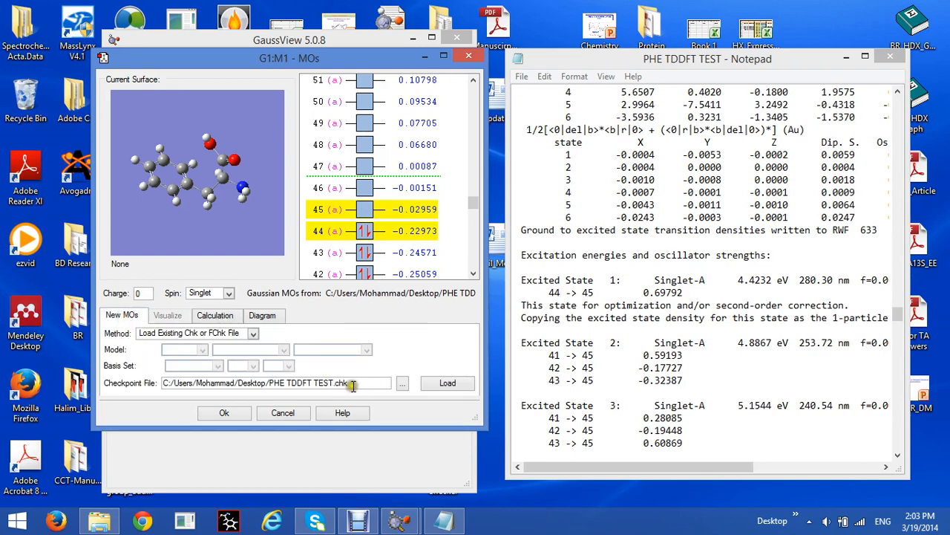
{"action": "mouse_move", "coordinate": [349, 383]}
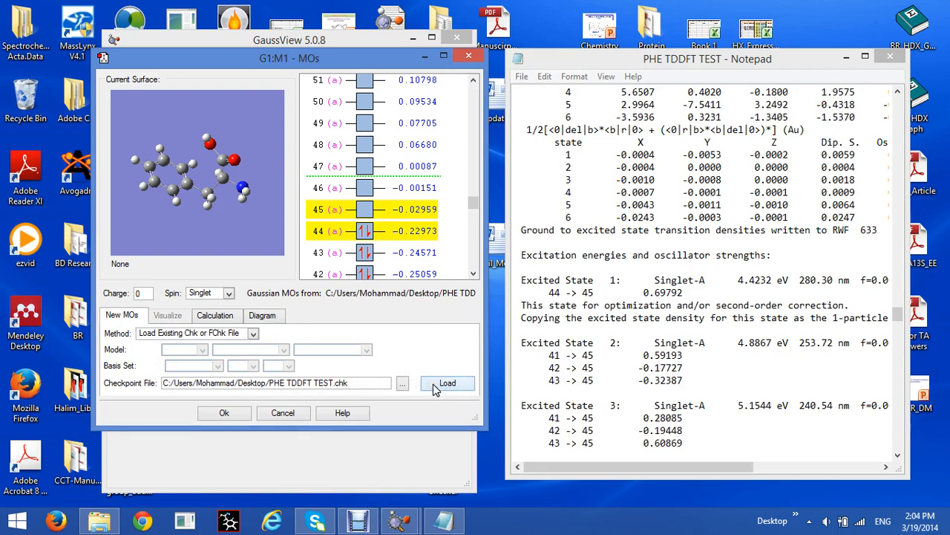
{"action": "left_click", "coordinate": [447, 383]}
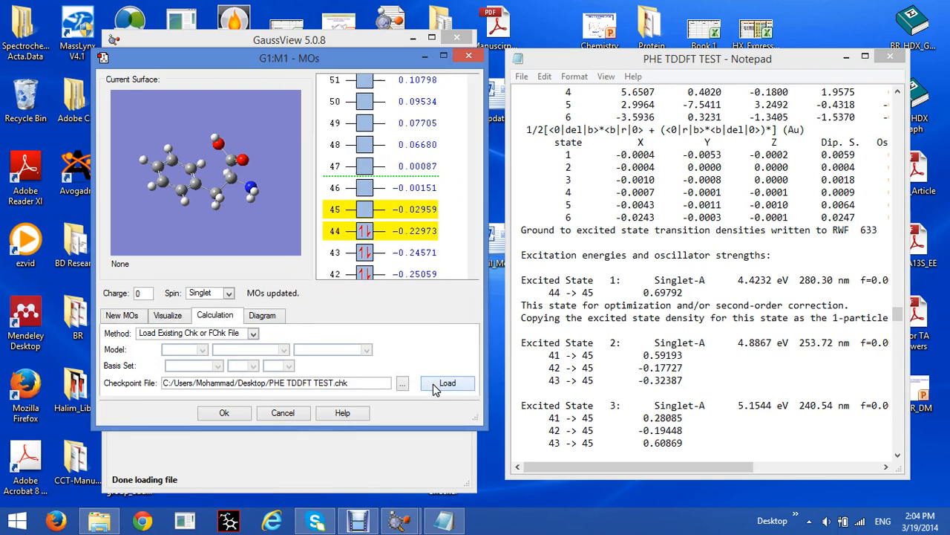
{"action": "left_click", "coordinate": [447, 383]}
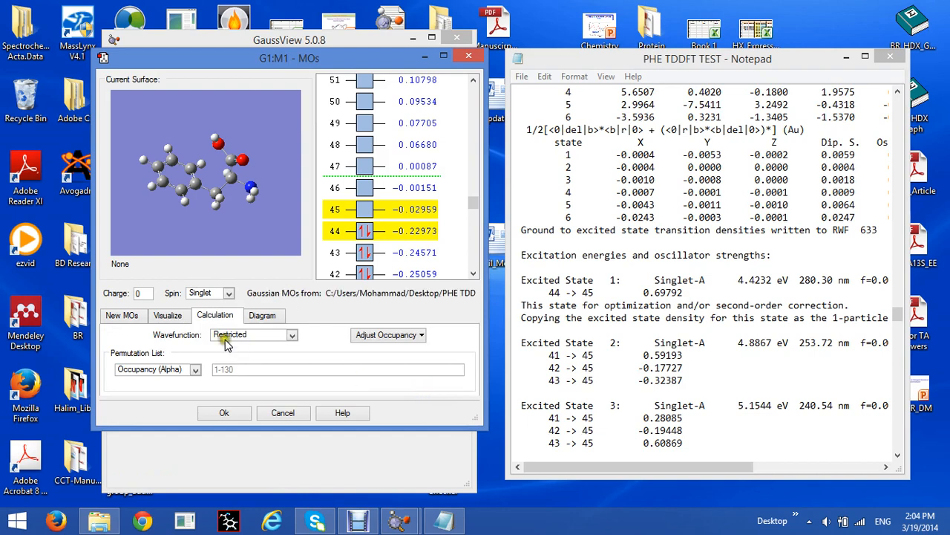
{"action": "mouse_move", "coordinate": [168, 315]}
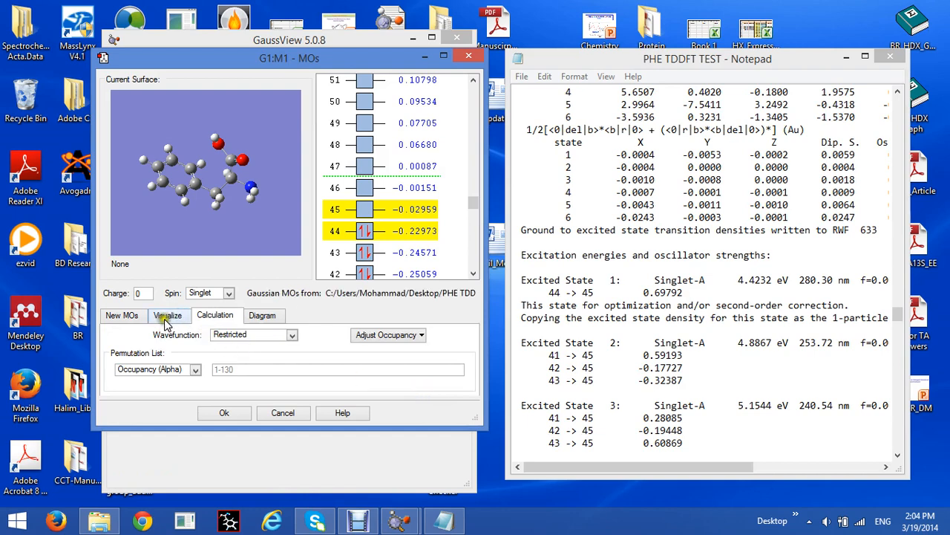
Generate surfaces for orbitals 44a-45a at isovalue 0.02 from the Visualize settings.
{"action": "left_click", "coordinate": [167, 314]}
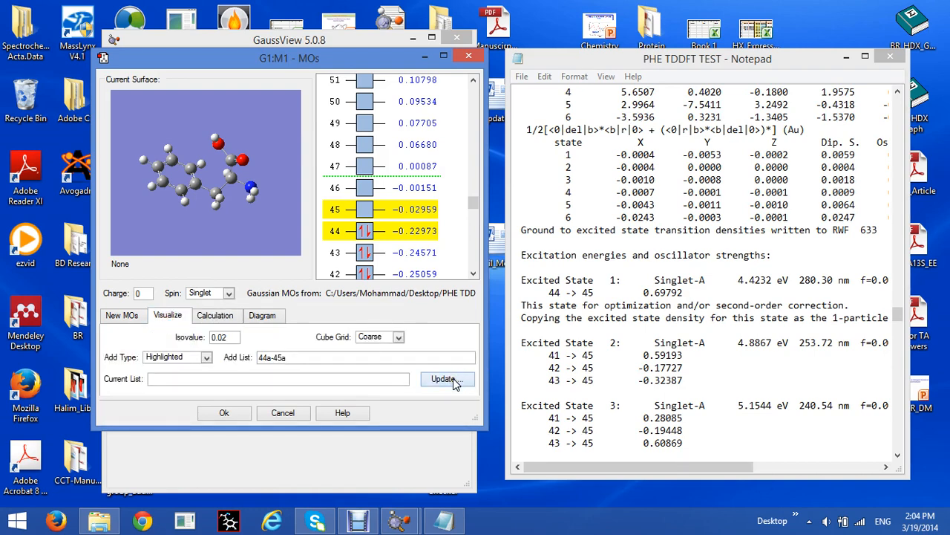
{"action": "left_click", "coordinate": [445, 379]}
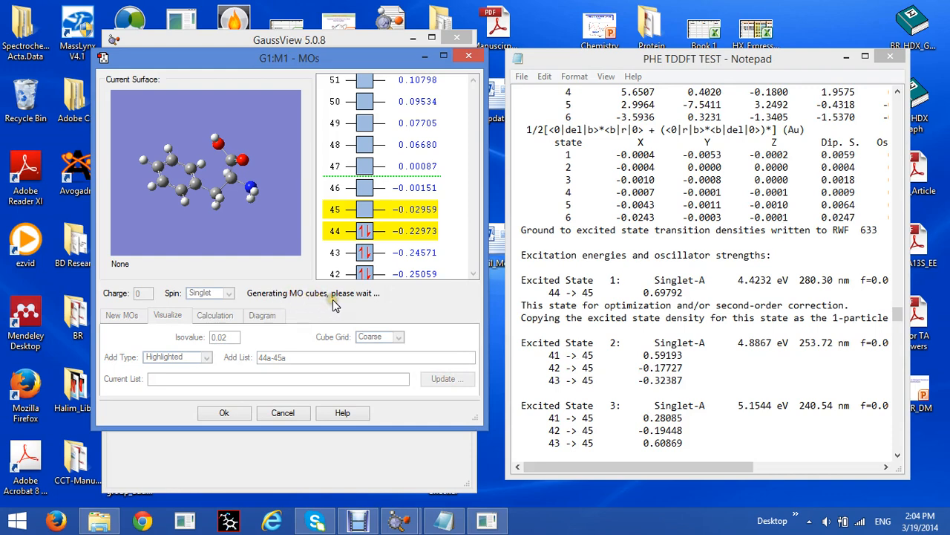
{"action": "mouse_move", "coordinate": [375, 308]}
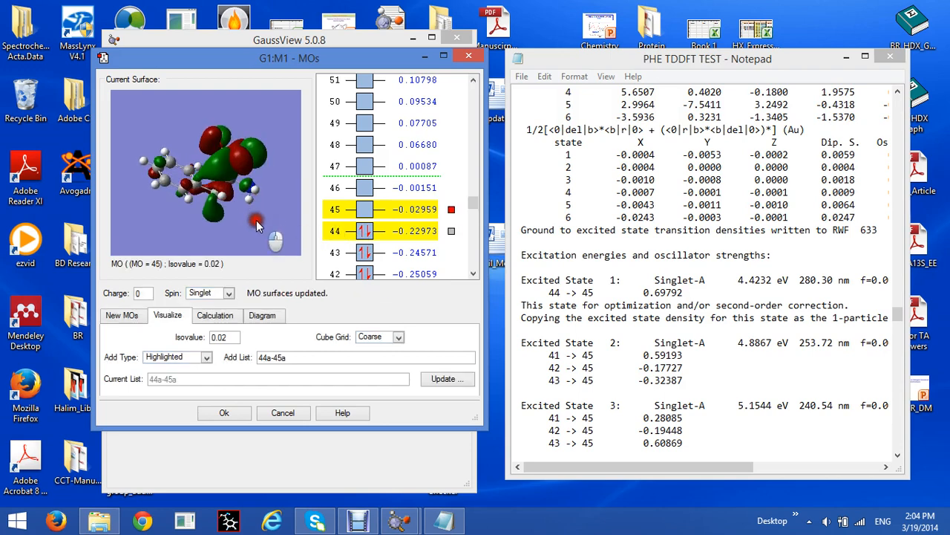
{"action": "left_click", "coordinate": [408, 209]}
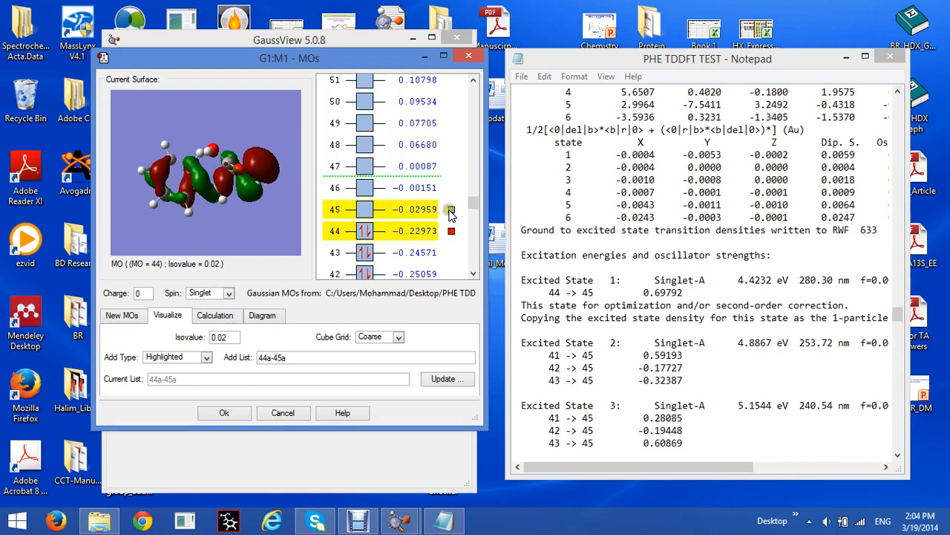
{"action": "left_click", "coordinate": [452, 210]}
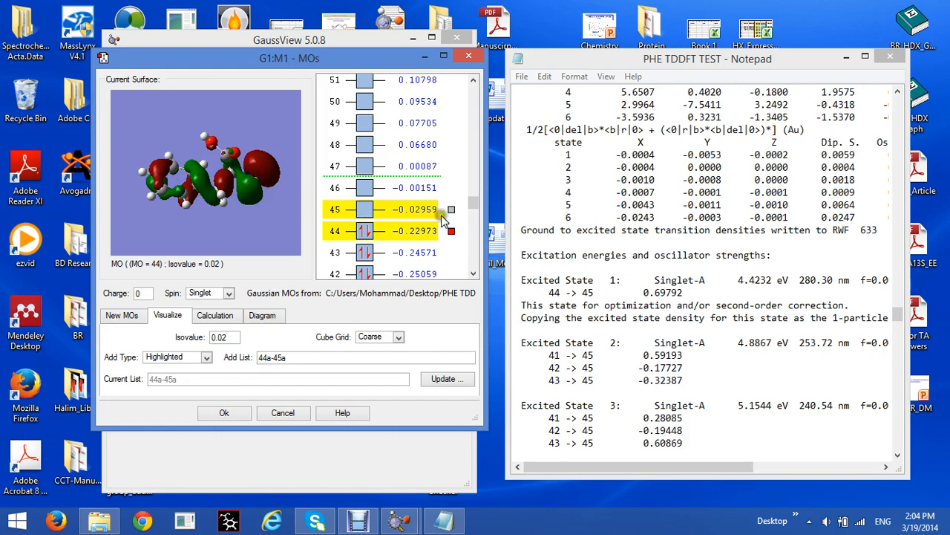
{"action": "left_click", "coordinate": [452, 209]}
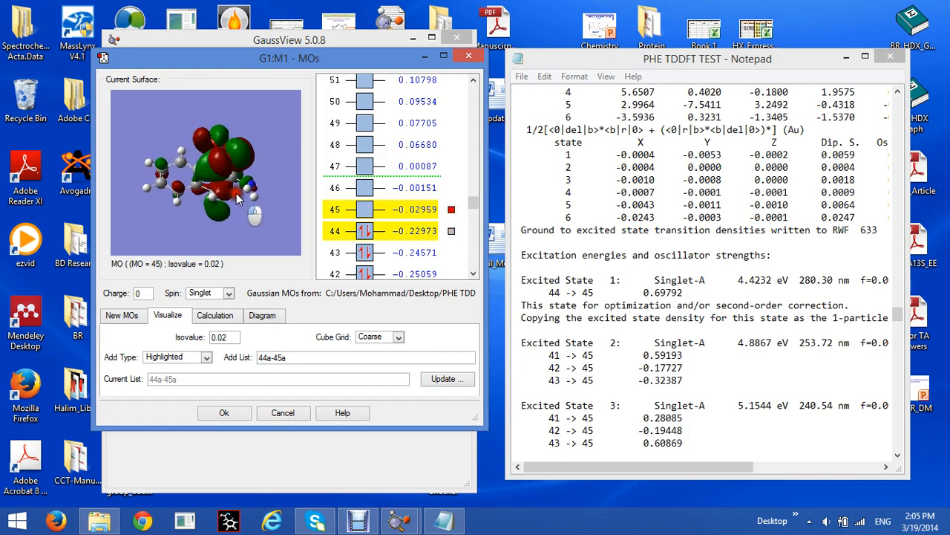
{"action": "left_click_drag", "start_coordinate": [238, 196], "coordinate": [260, 163]}
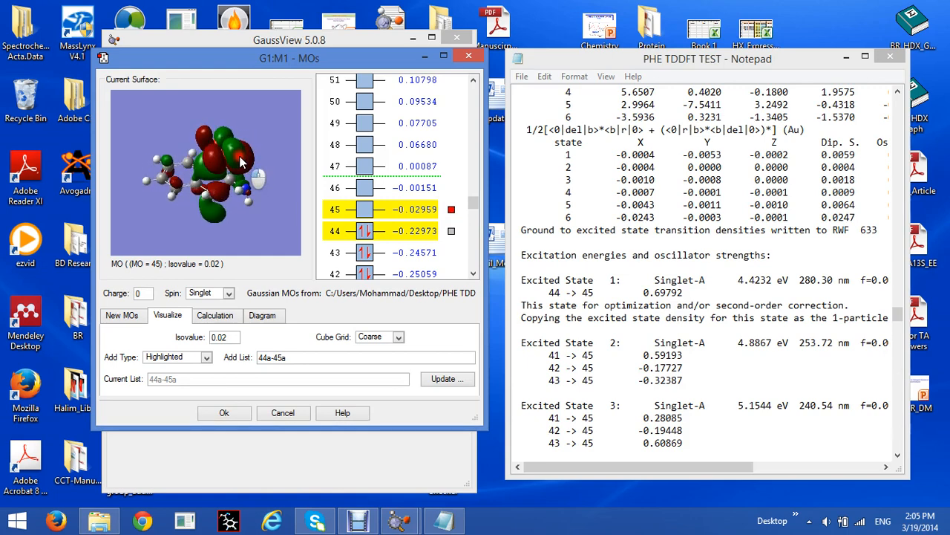
{"action": "left_click_drag", "start_coordinate": [240, 164], "coordinate": [267, 166]}
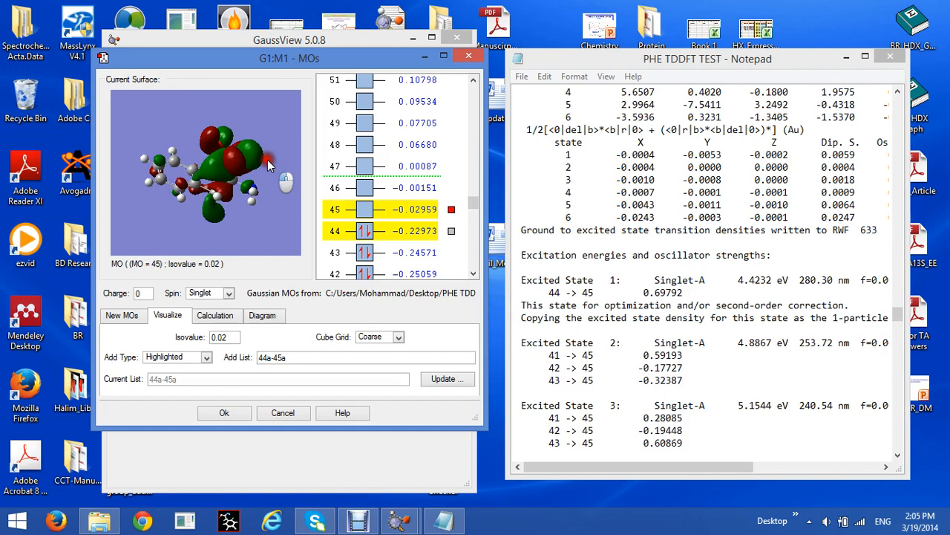
{"action": "left_click_drag", "start_coordinate": [267, 164], "coordinate": [223, 196]}
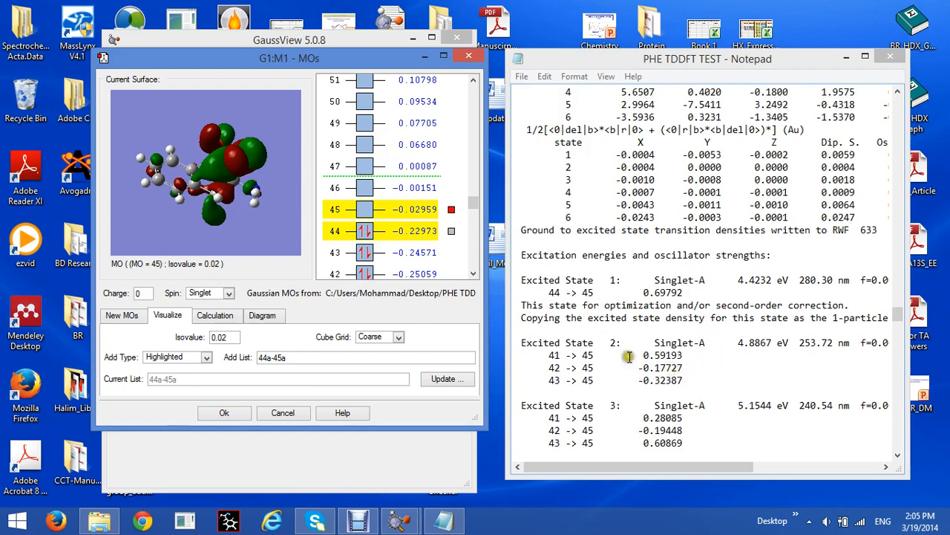
{"action": "mouse_move", "coordinate": [571, 380]}
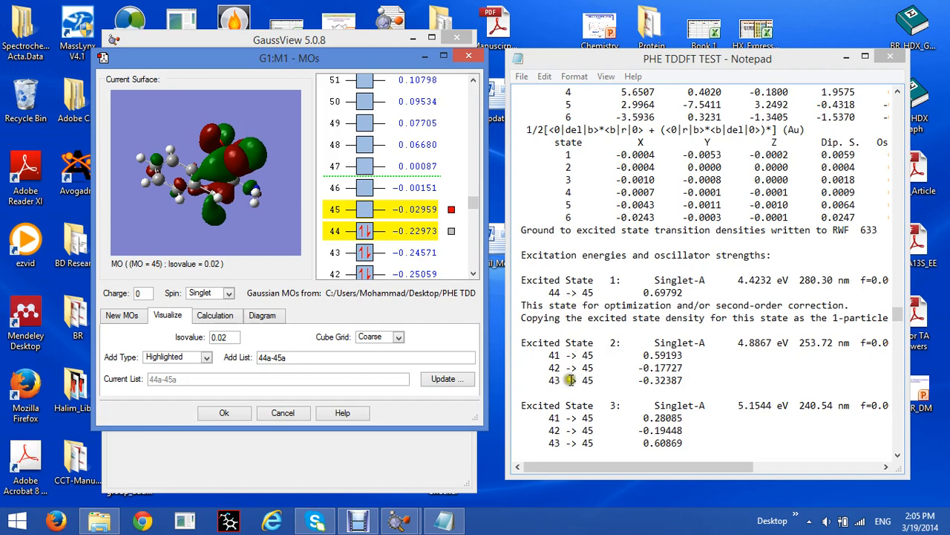